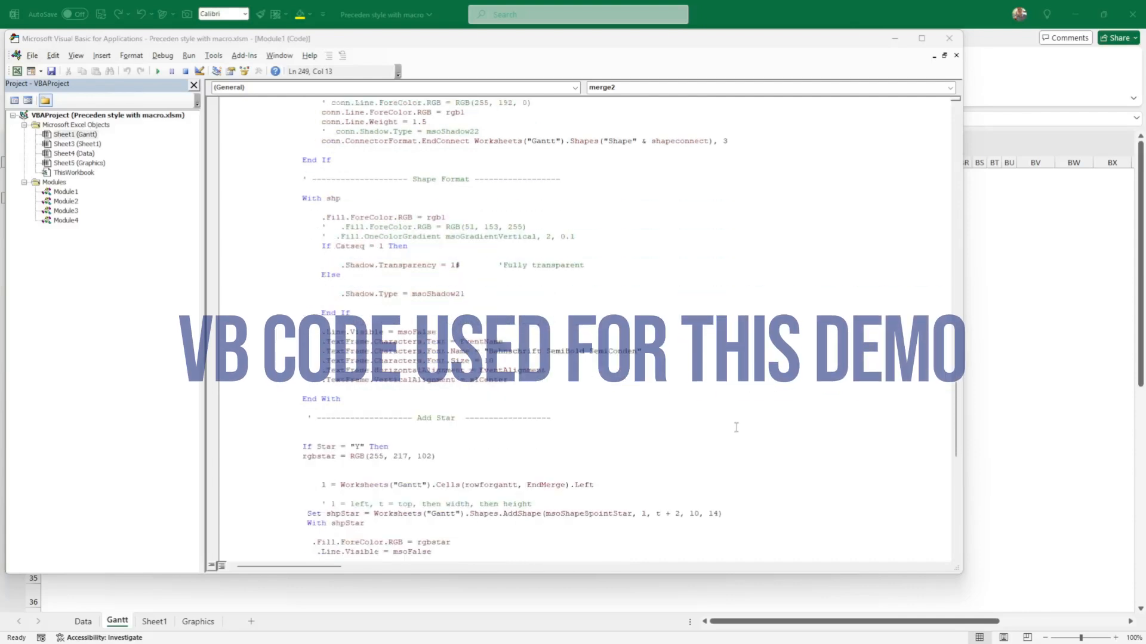
Step: Scroll down through the merge2 macro code in Module1
scroll("down", 3)
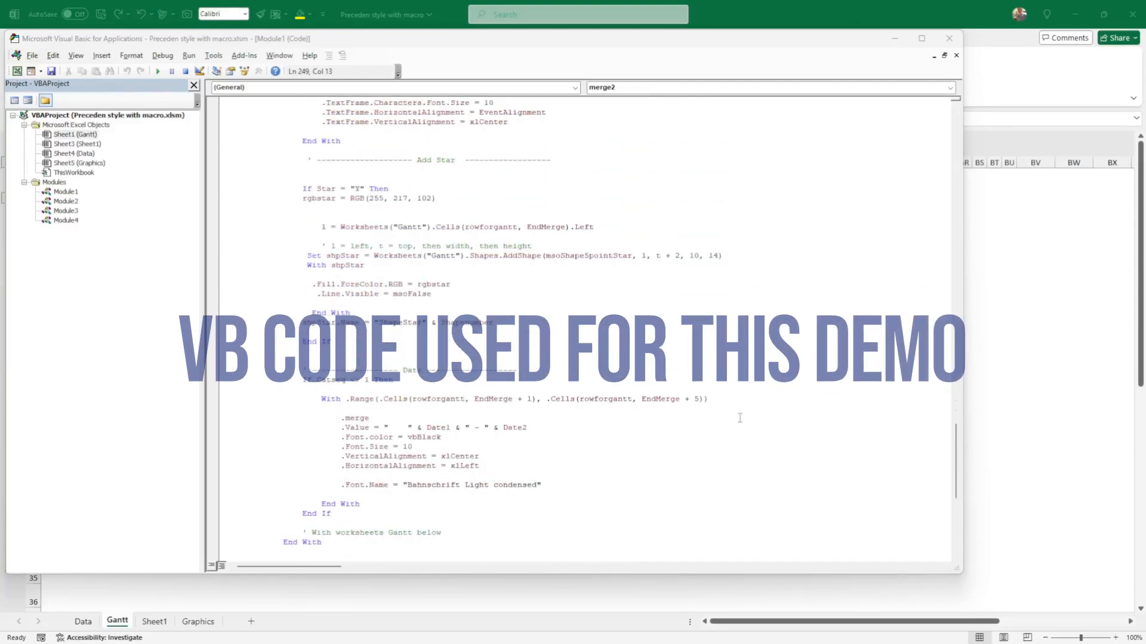
scroll("down", 3)
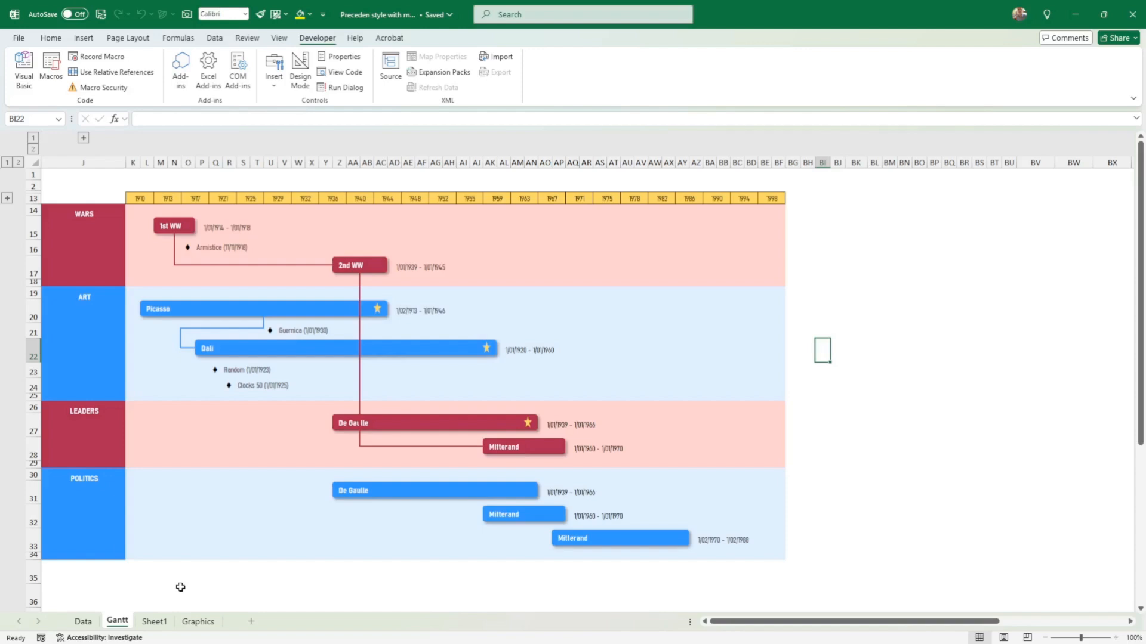
mouse_move(580, 366)
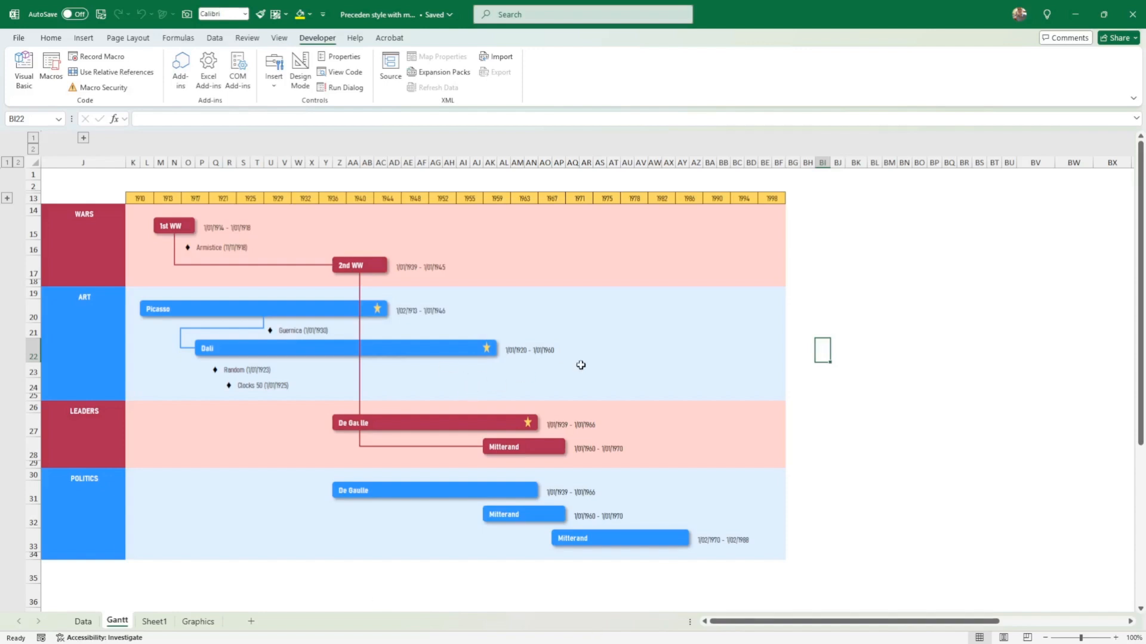
mouse_move(173, 585)
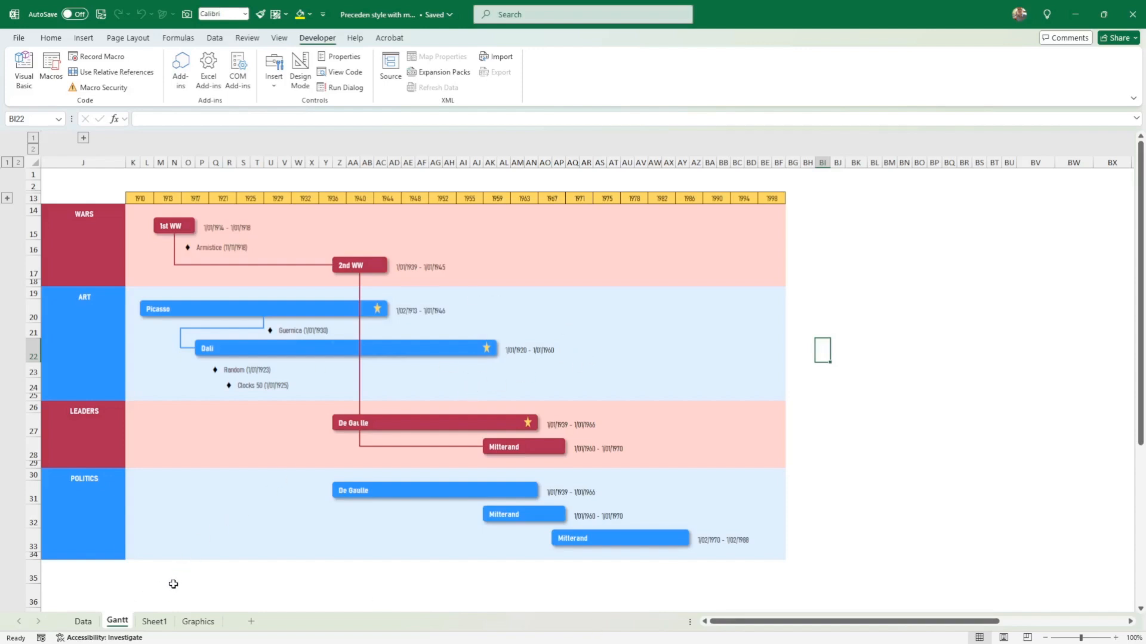
mouse_move(91, 624)
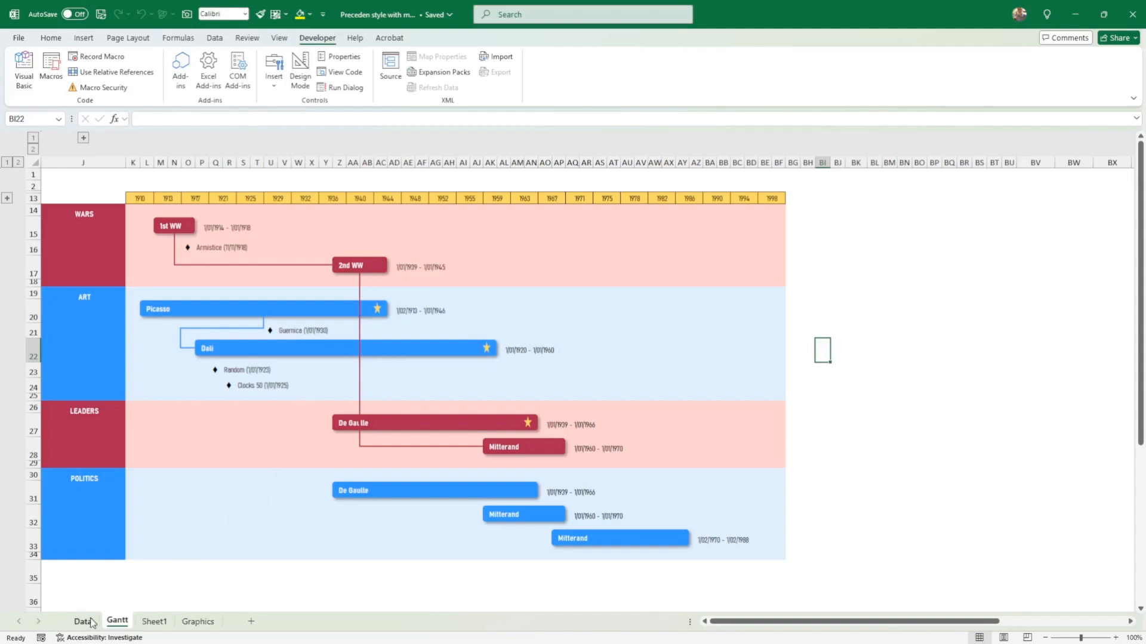
Step: On the Data sheet, review the timeline start date, 2nd WW connect value and 1st WW event
left_click(82, 621)
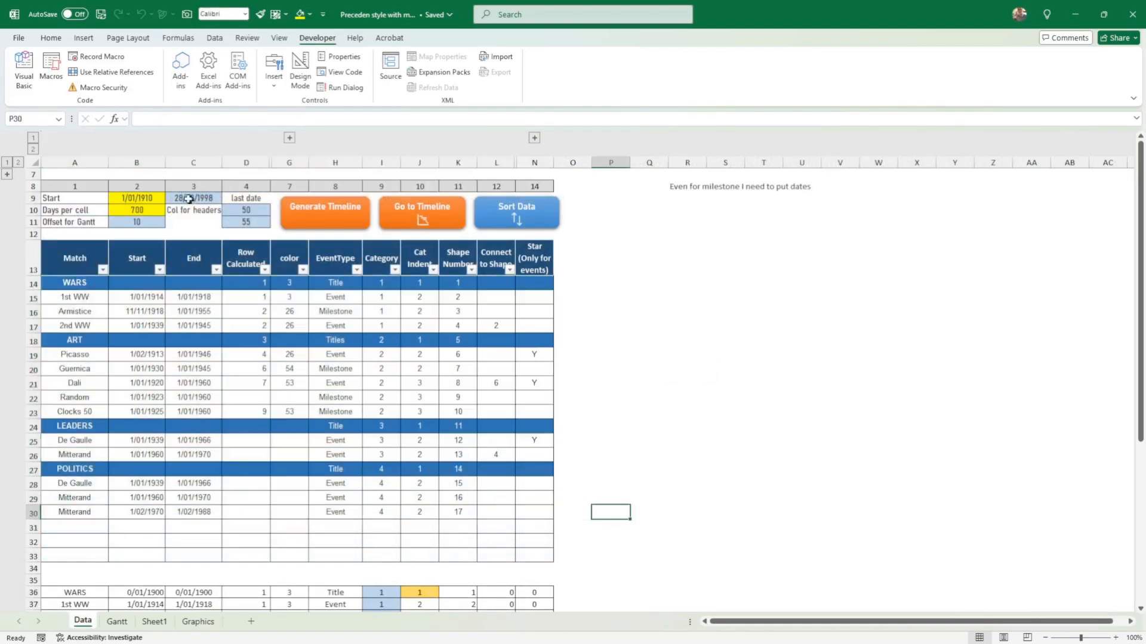
left_click(136, 198)
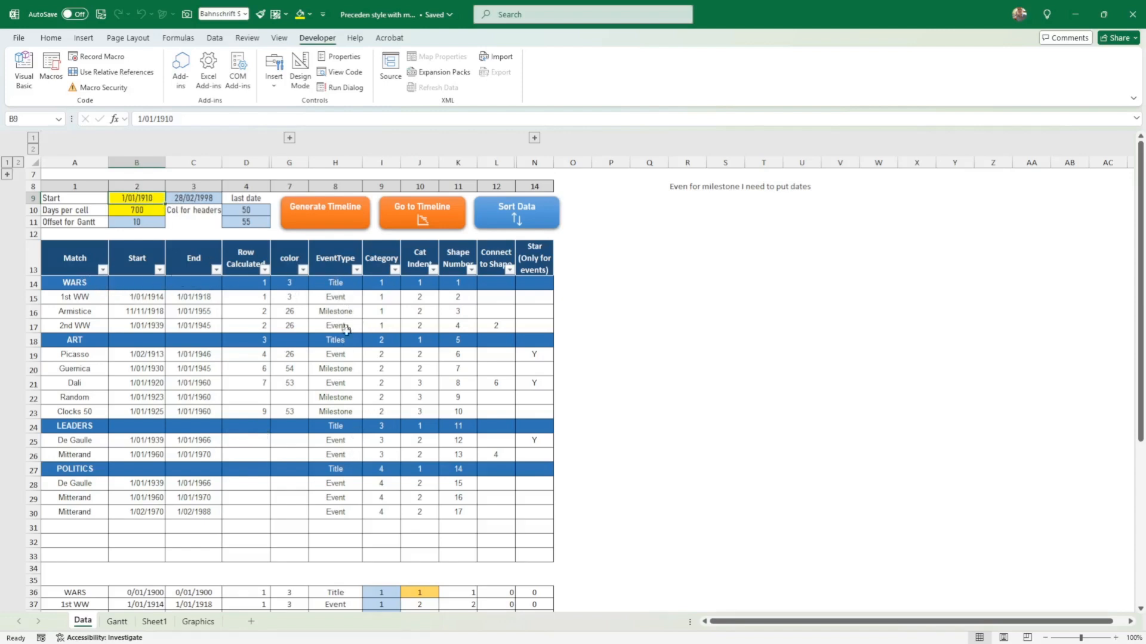
mouse_move(347, 297)
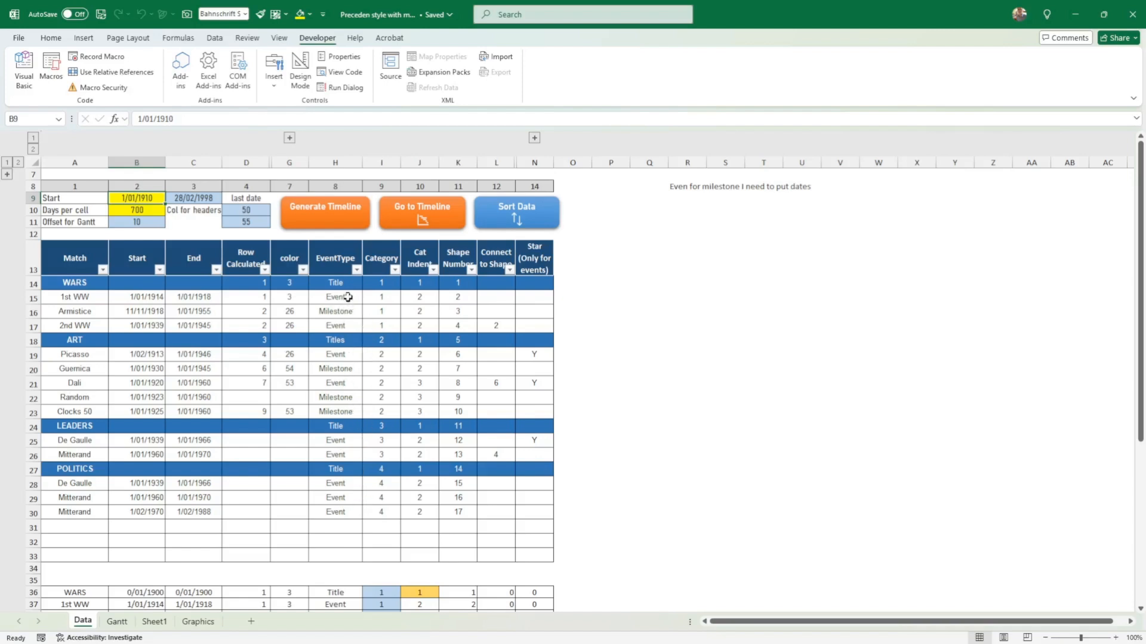
mouse_move(346, 393)
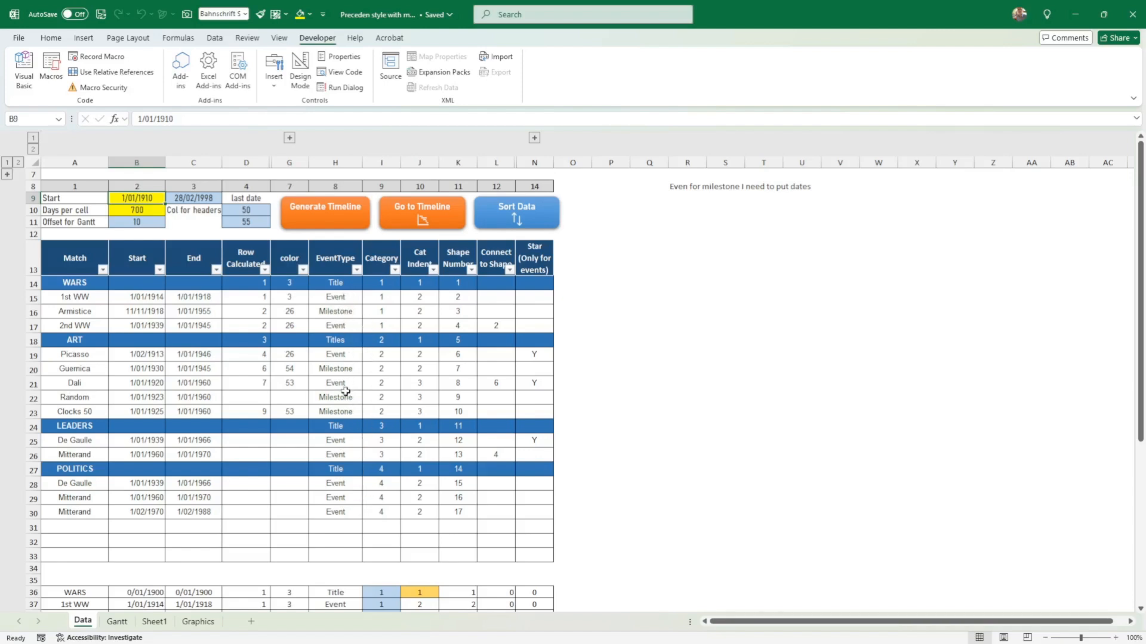
mouse_move(520, 435)
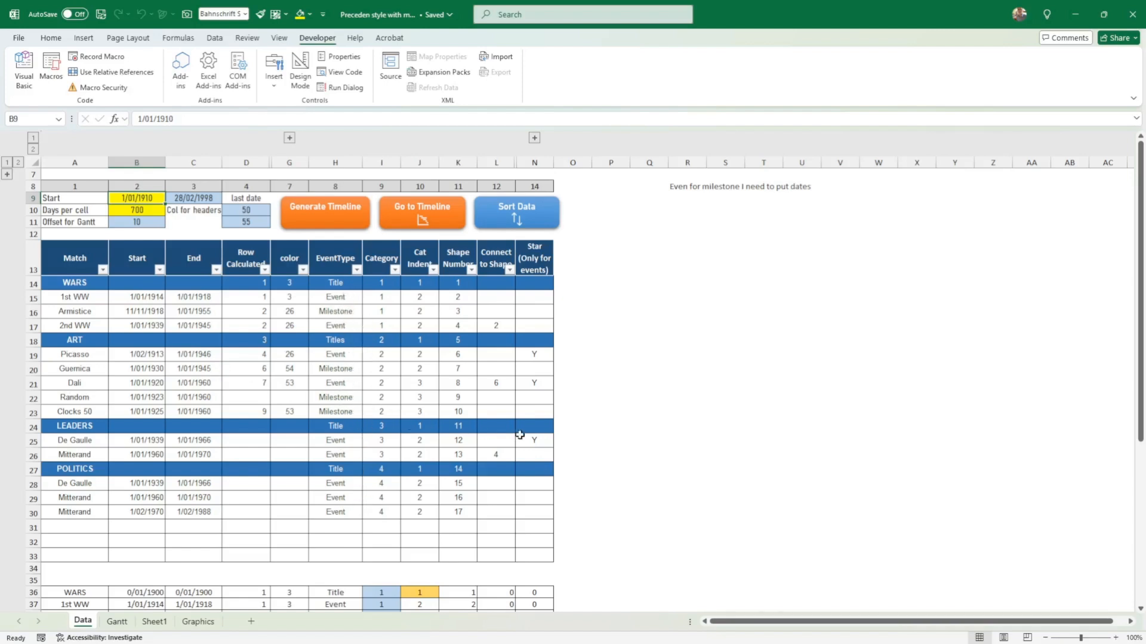
mouse_move(575, 394)
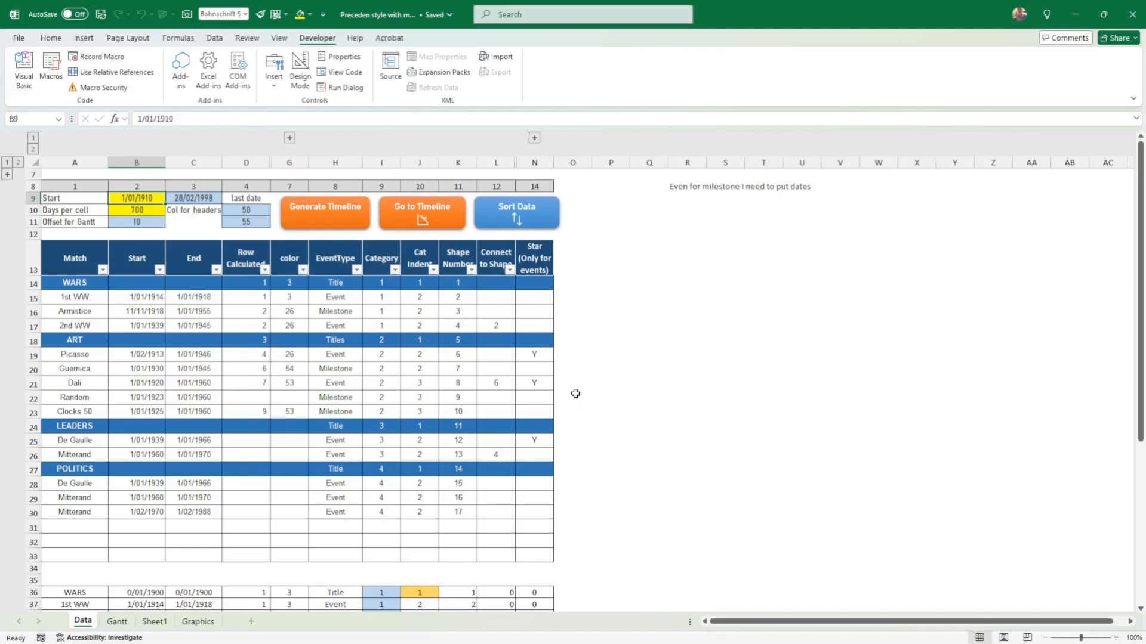
mouse_move(591, 252)
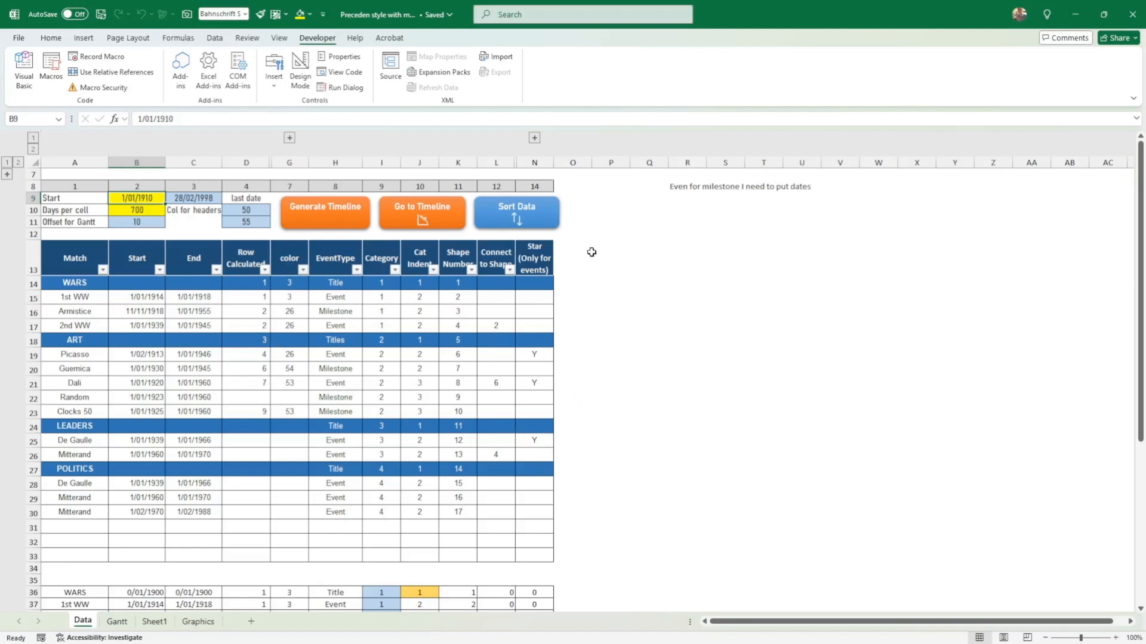
left_click(496, 325)
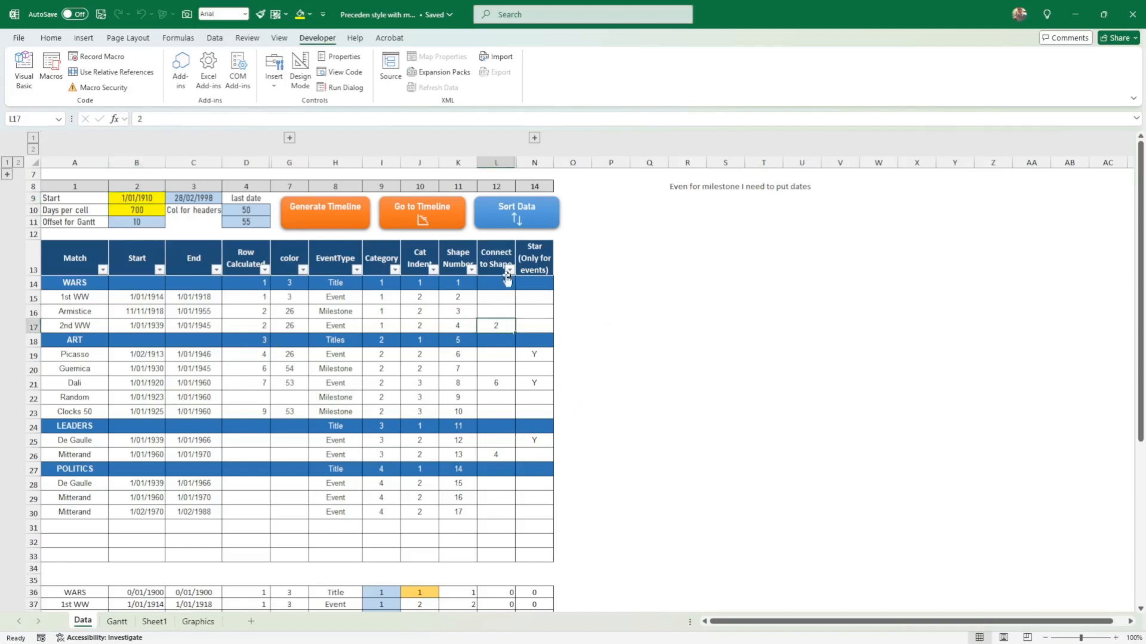
mouse_move(83, 325)
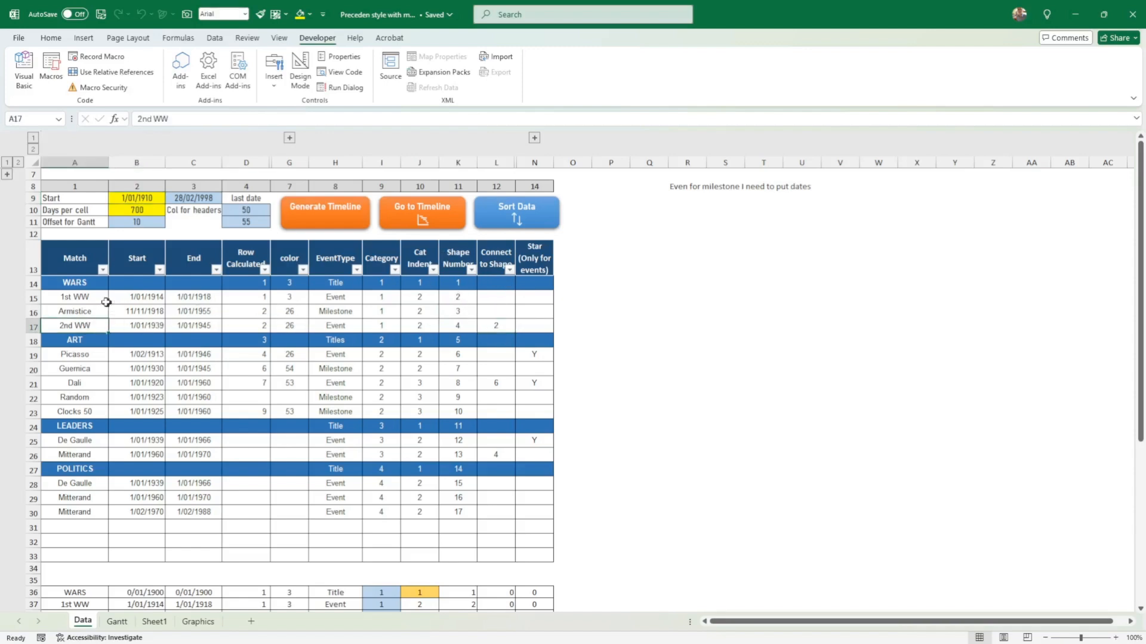
left_click(74, 297)
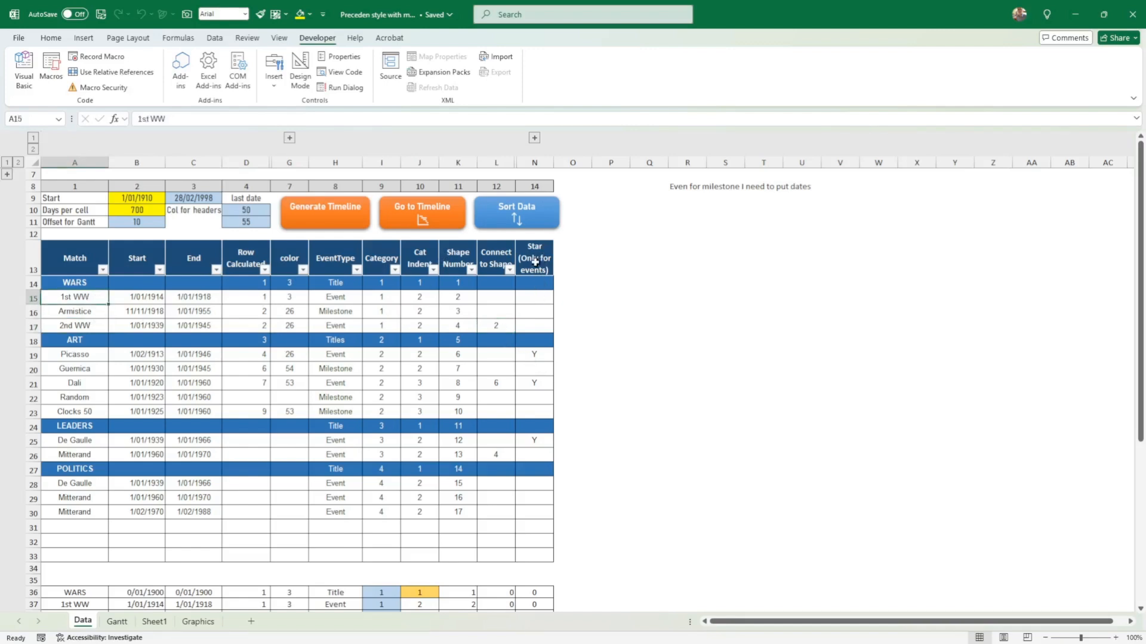
mouse_move(539, 480)
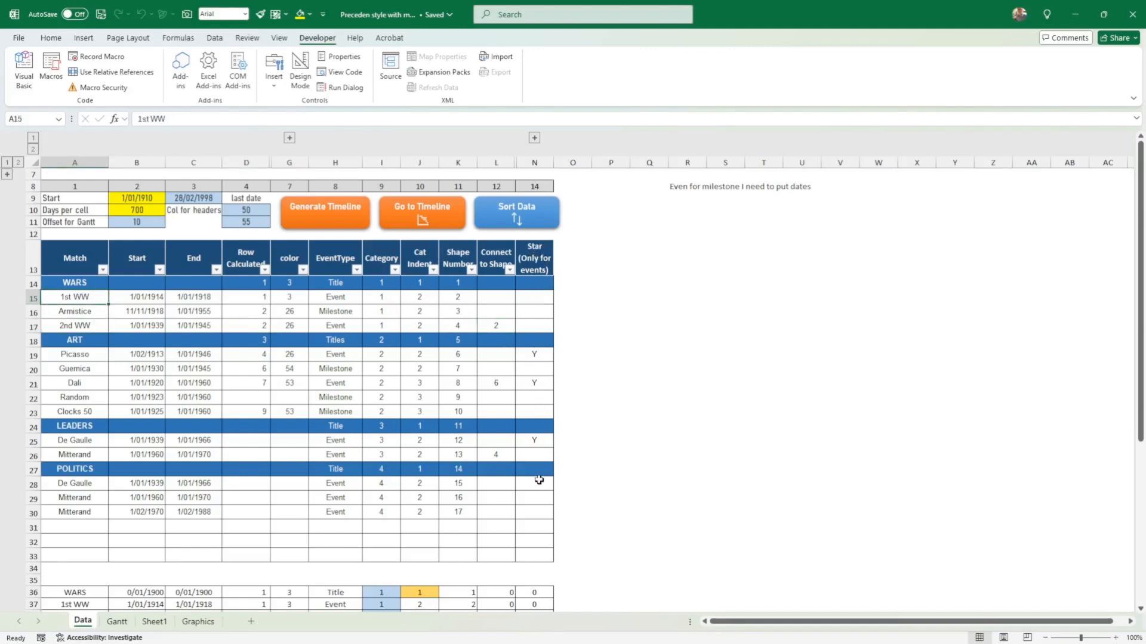
mouse_move(504, 307)
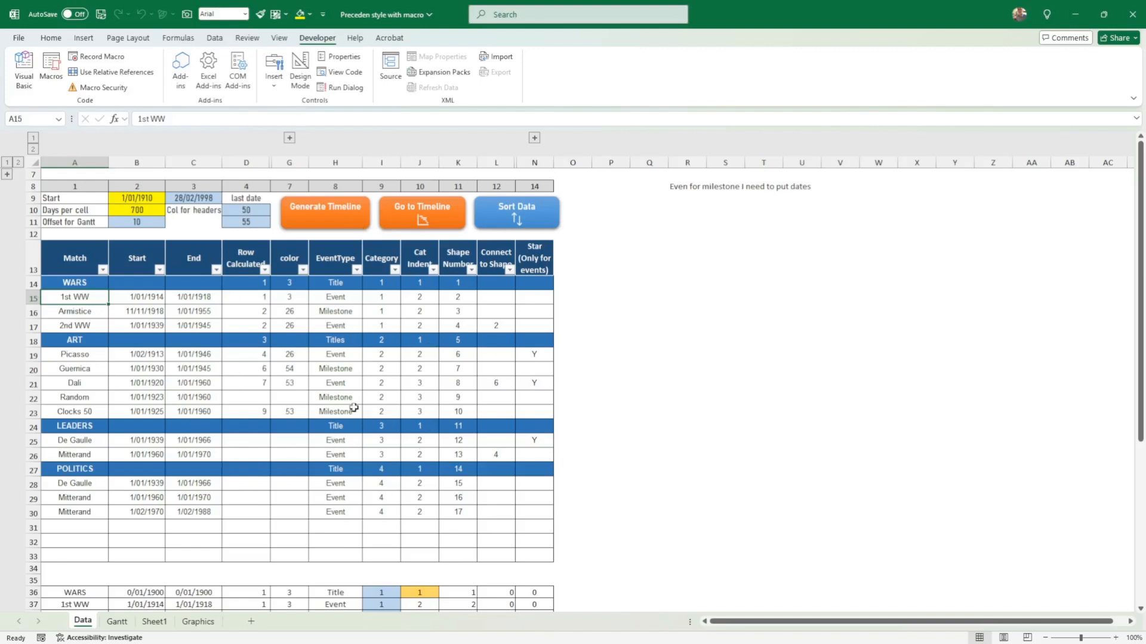
mouse_move(408, 421)
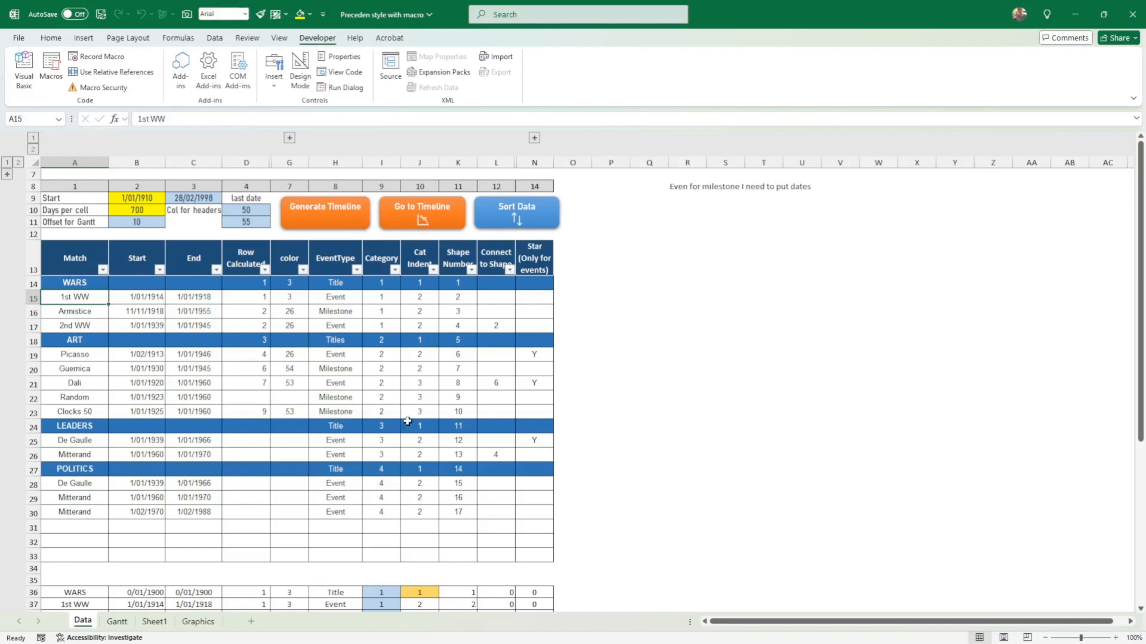
mouse_move(154, 58)
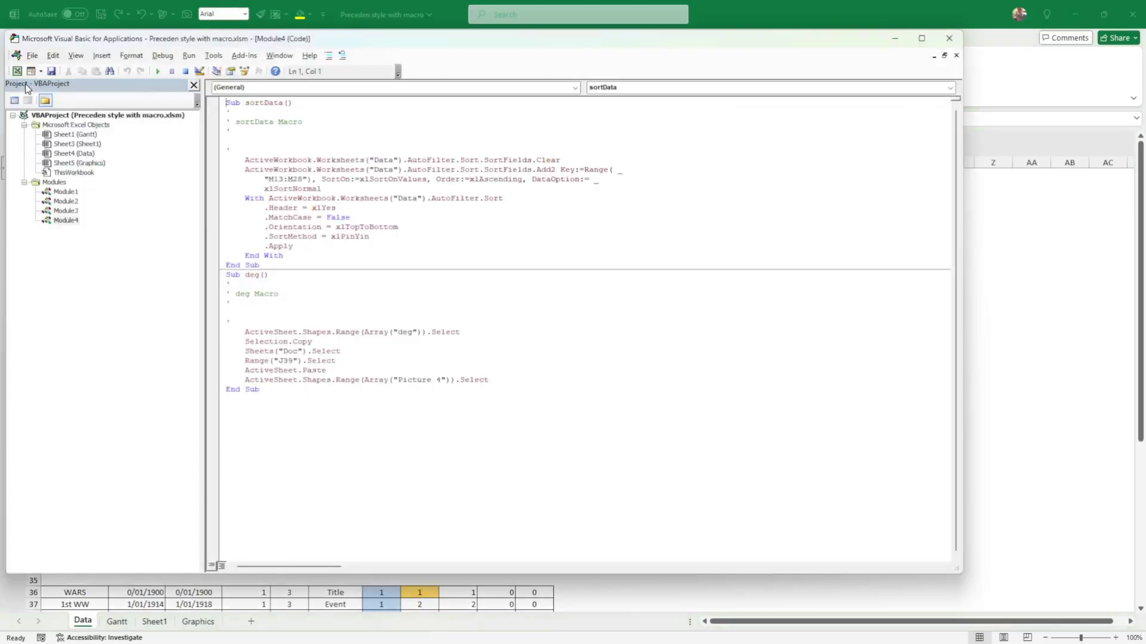
Step: Open Module1's merge2 code, scroll through it, and close the VBA editor
left_click(66, 201)
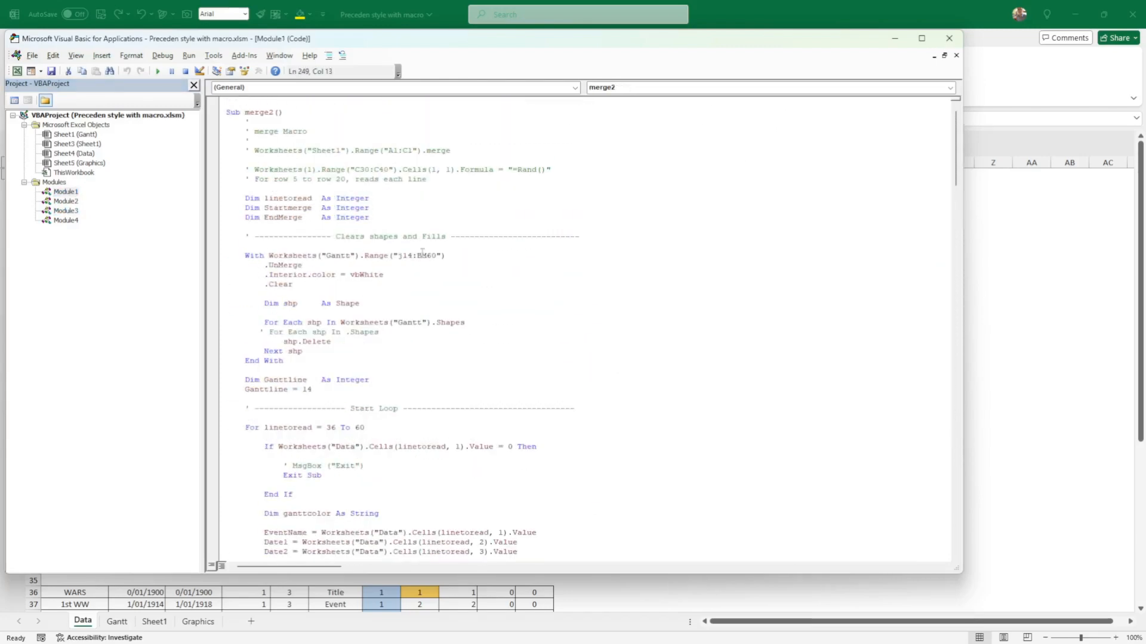
scroll("down", 3)
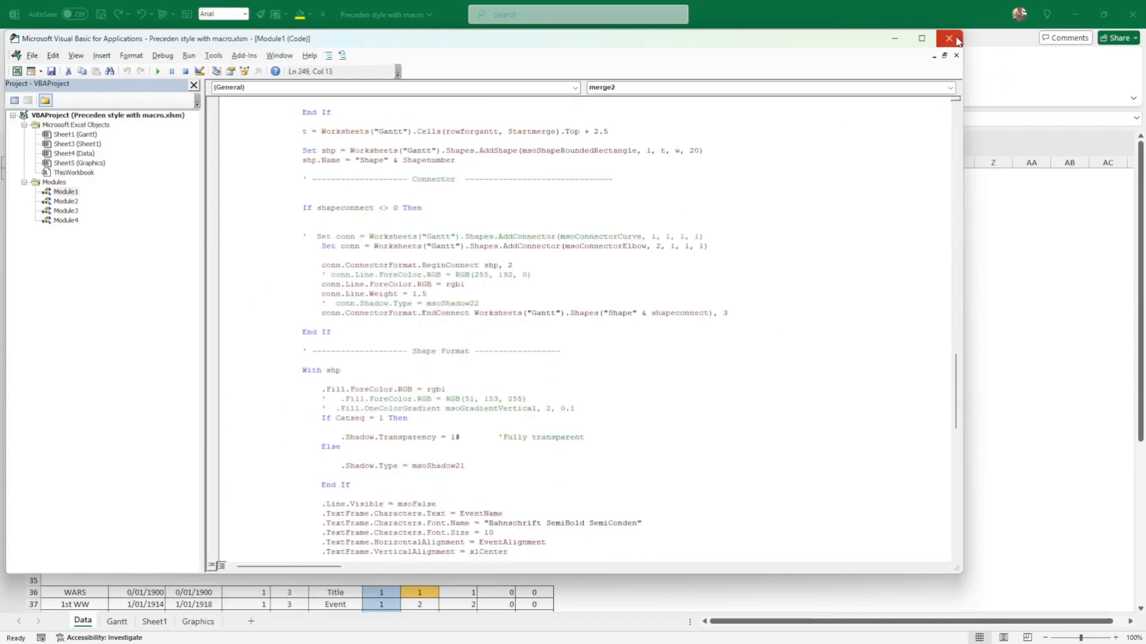
left_click(947, 38)
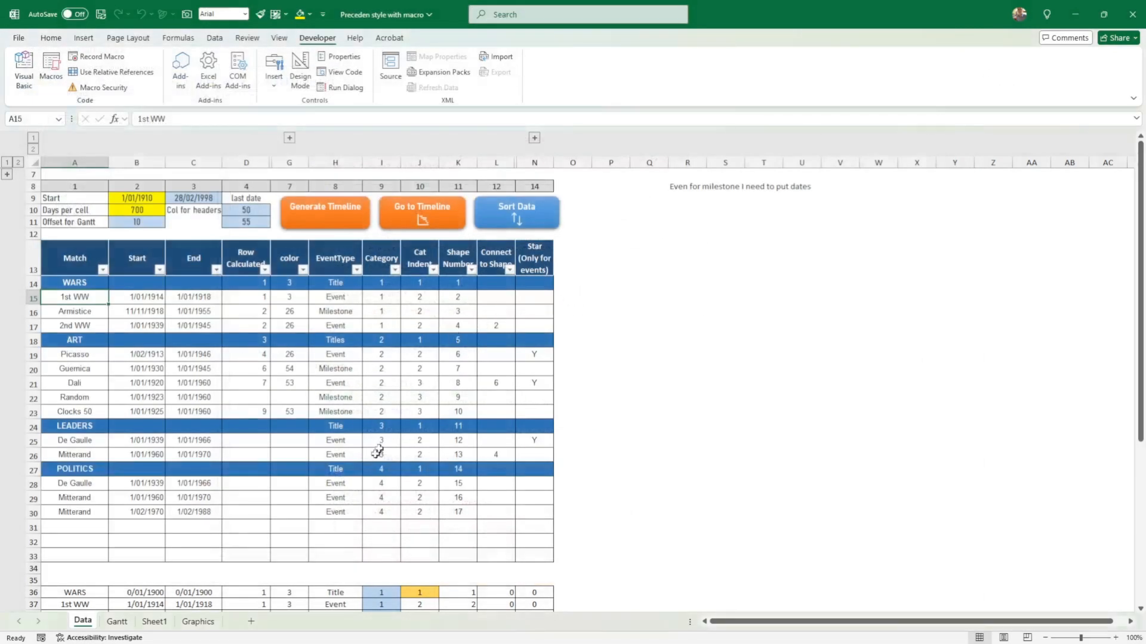
mouse_move(206, 503)
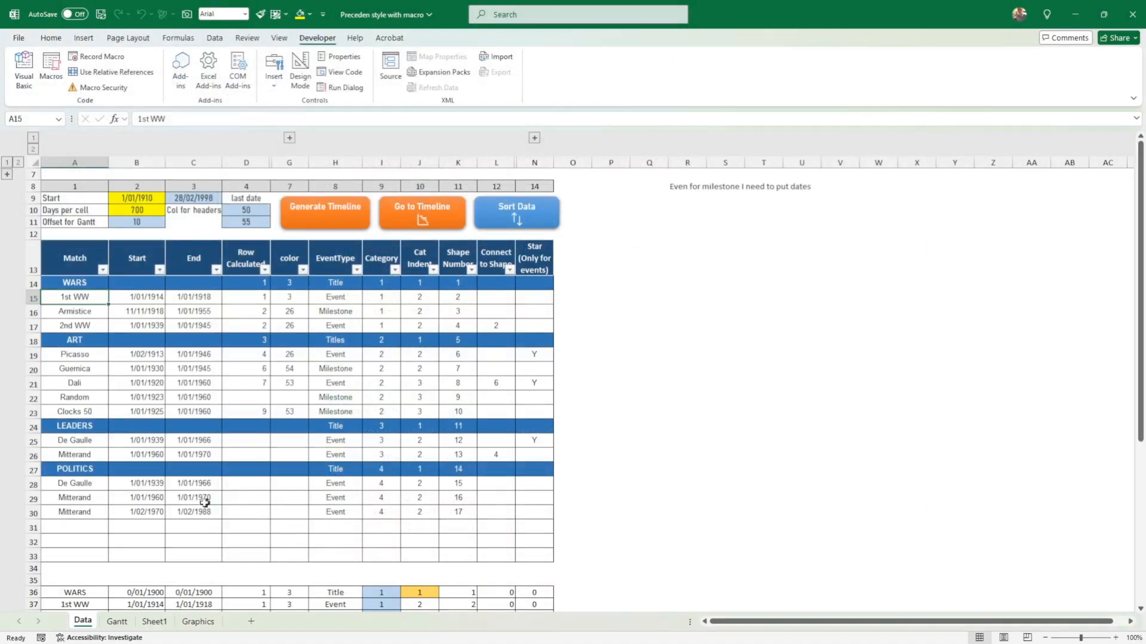
left_click(117, 621)
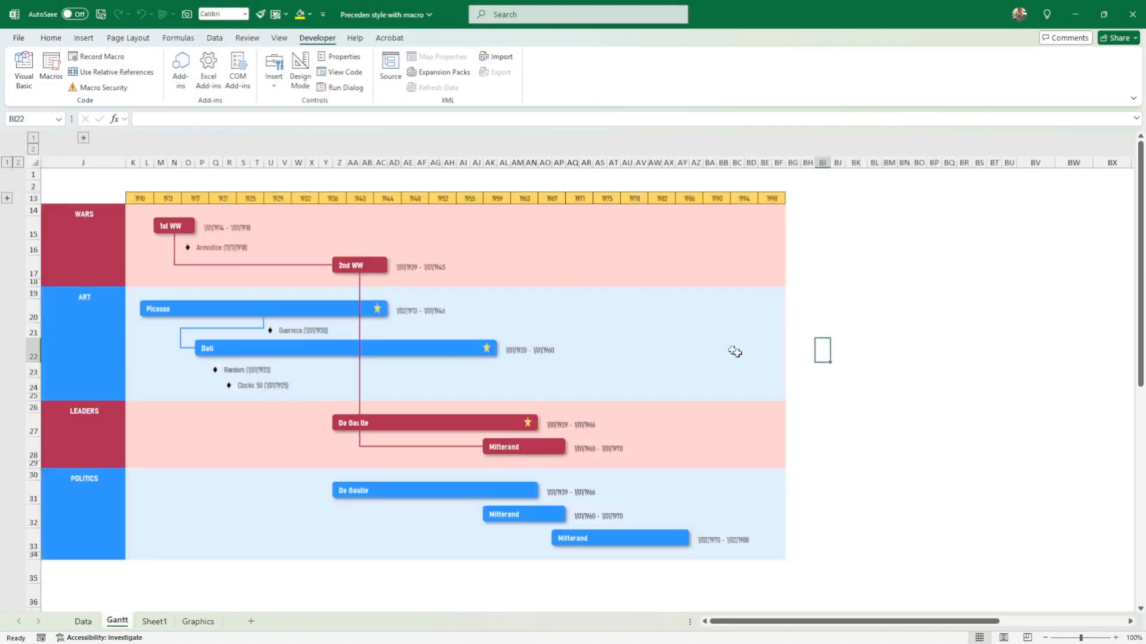
mouse_move(898, 275)
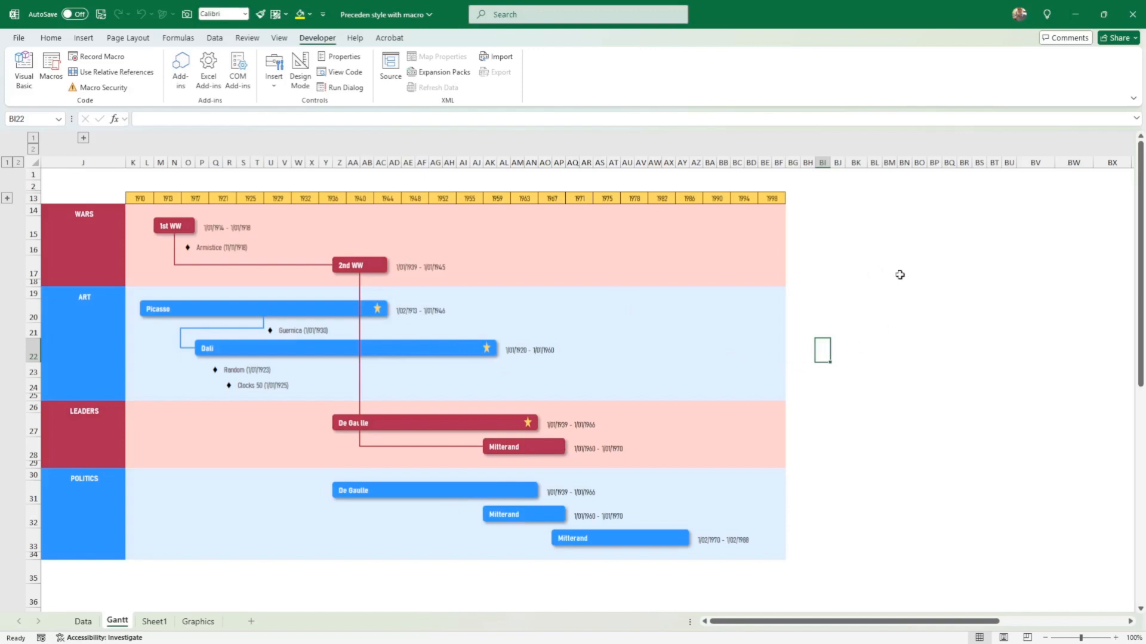
mouse_move(900, 287)
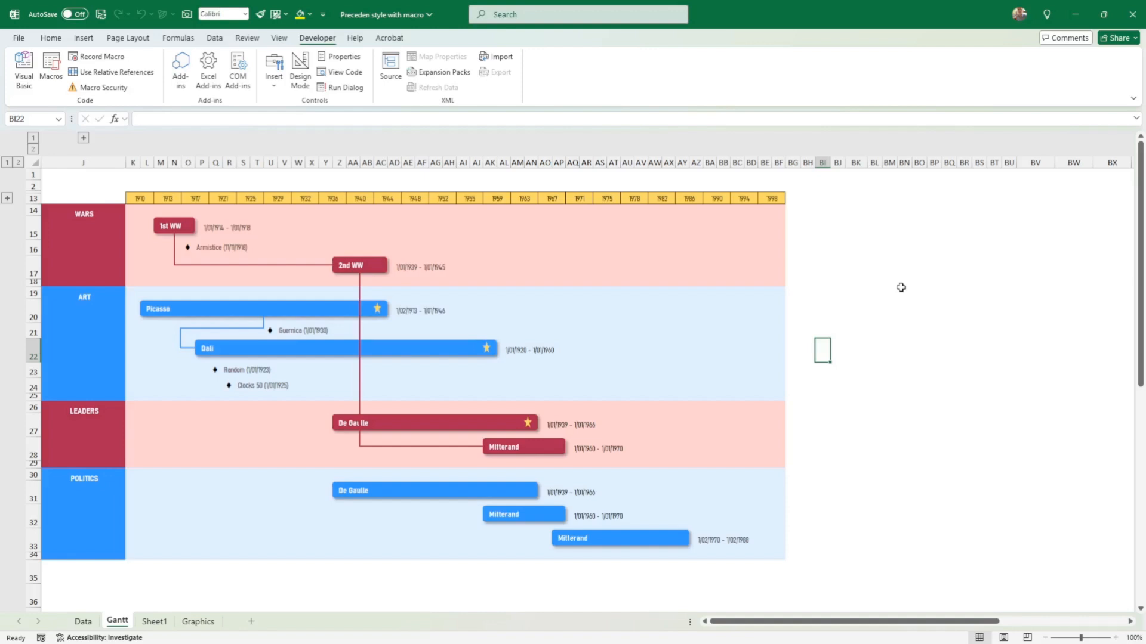
mouse_move(937, 273)
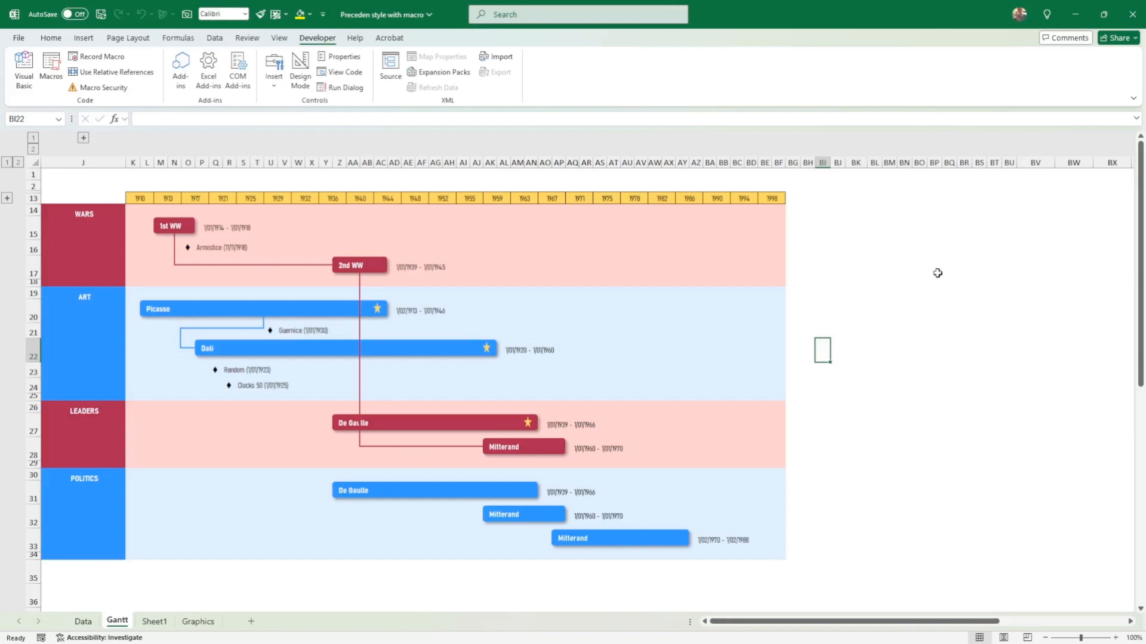
mouse_move(934, 272)
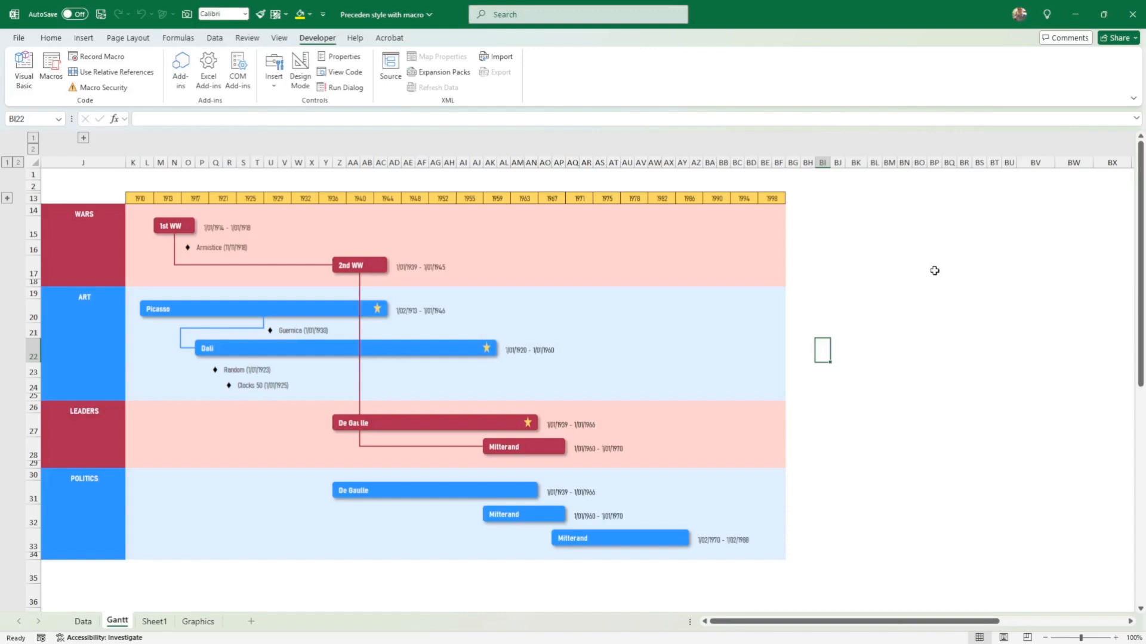
mouse_move(811, 491)
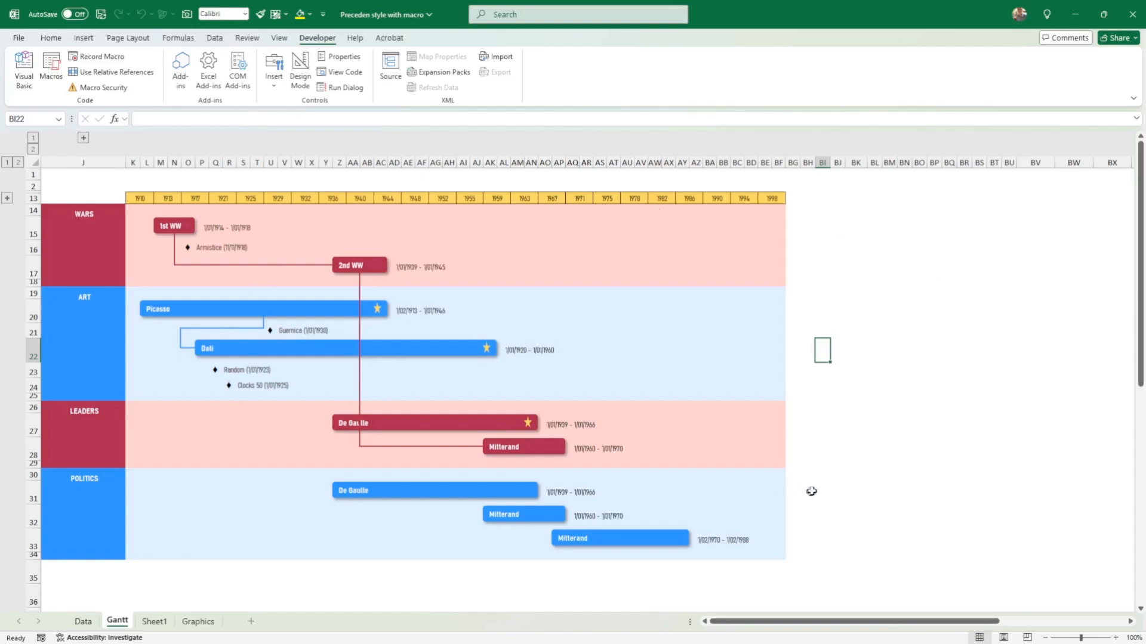
mouse_move(812, 544)
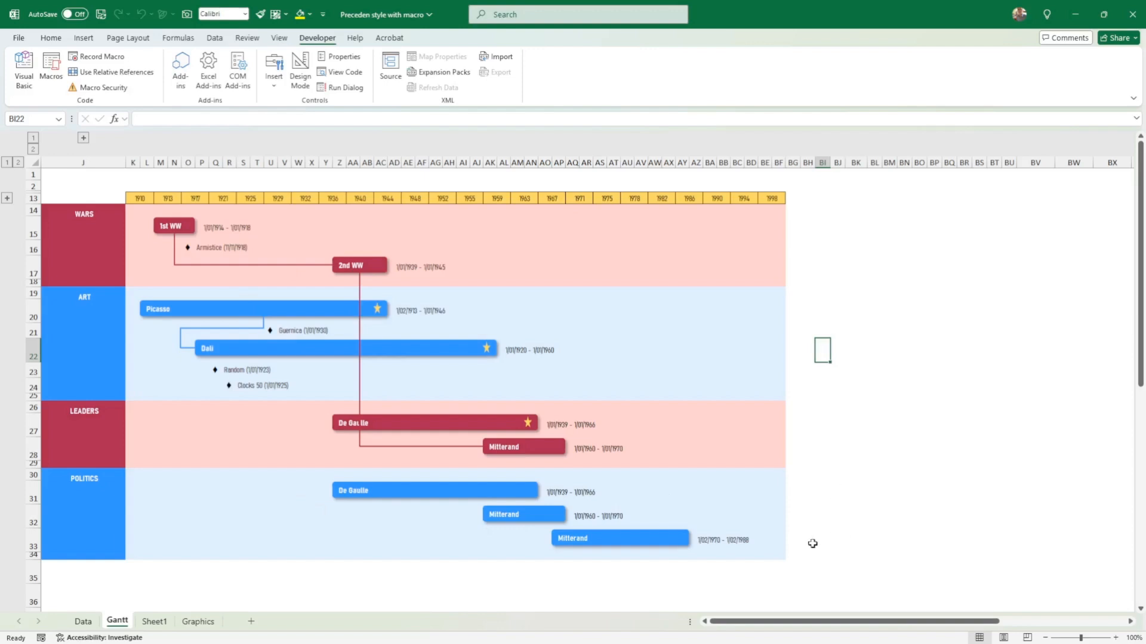
mouse_move(510, 245)
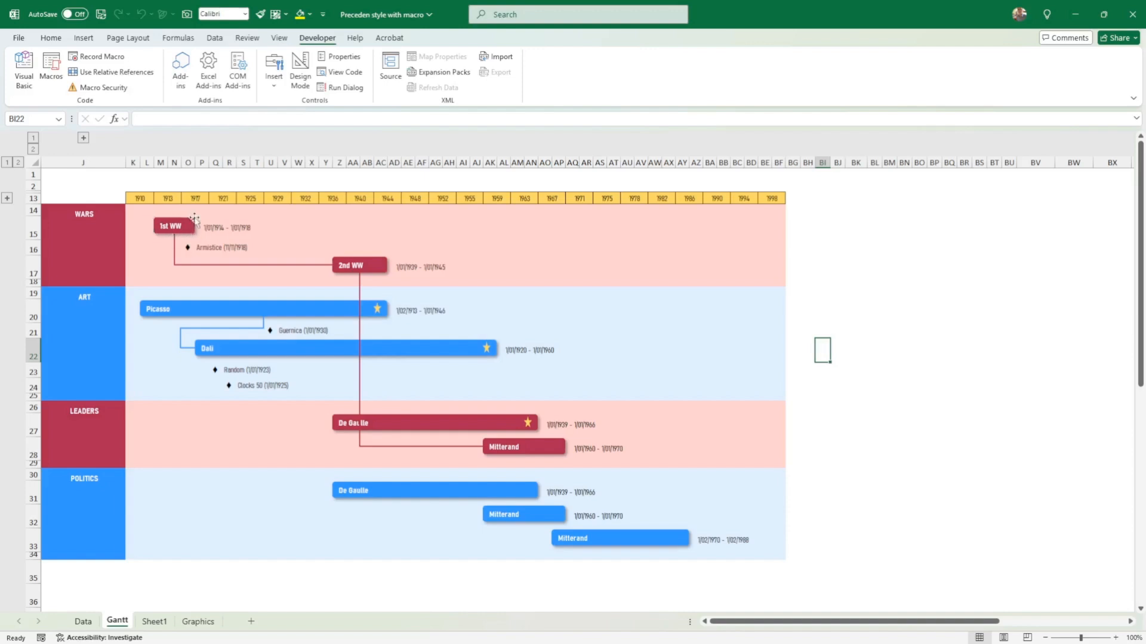
mouse_move(164, 255)
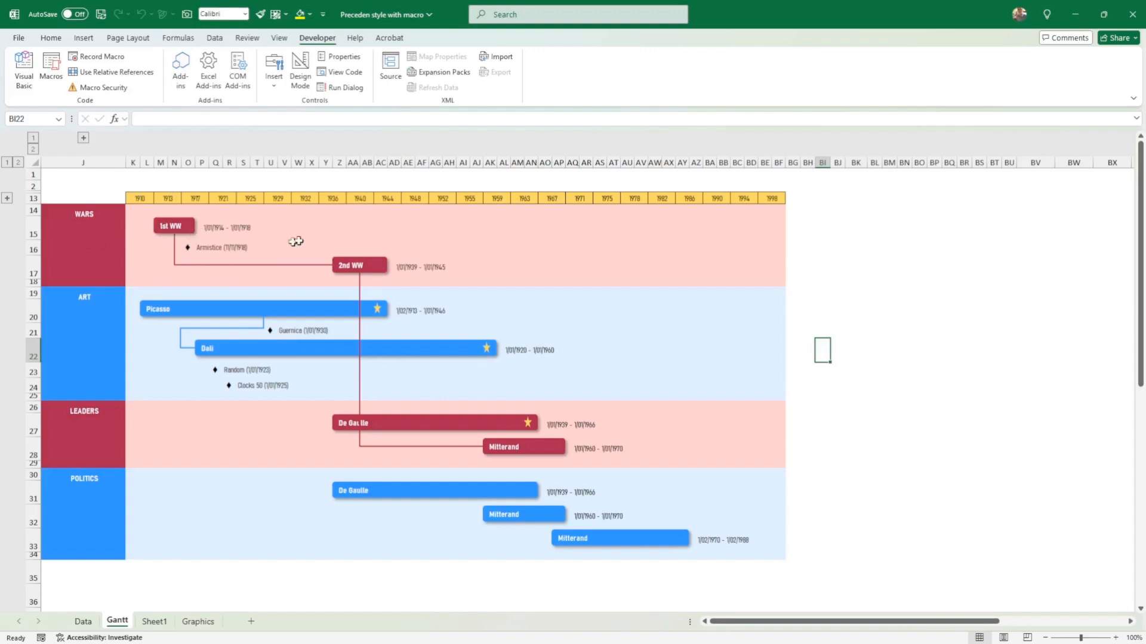
Step: Check the 1st WW date label, then select Event 1's Star cell on the Data sheet
left_click(240, 227)
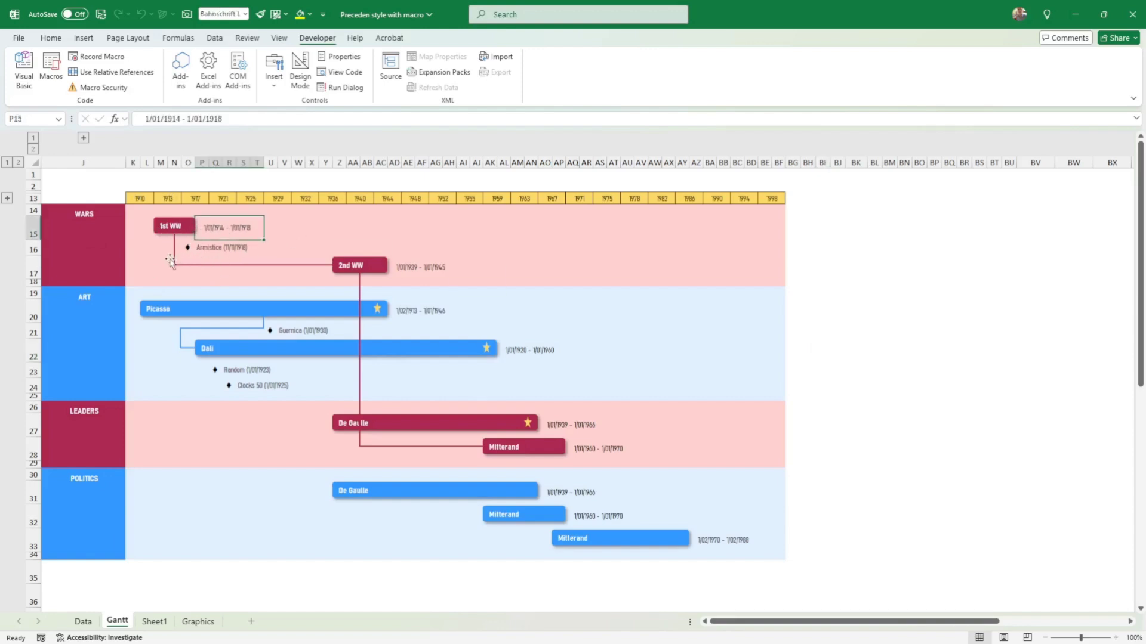
mouse_move(239, 271)
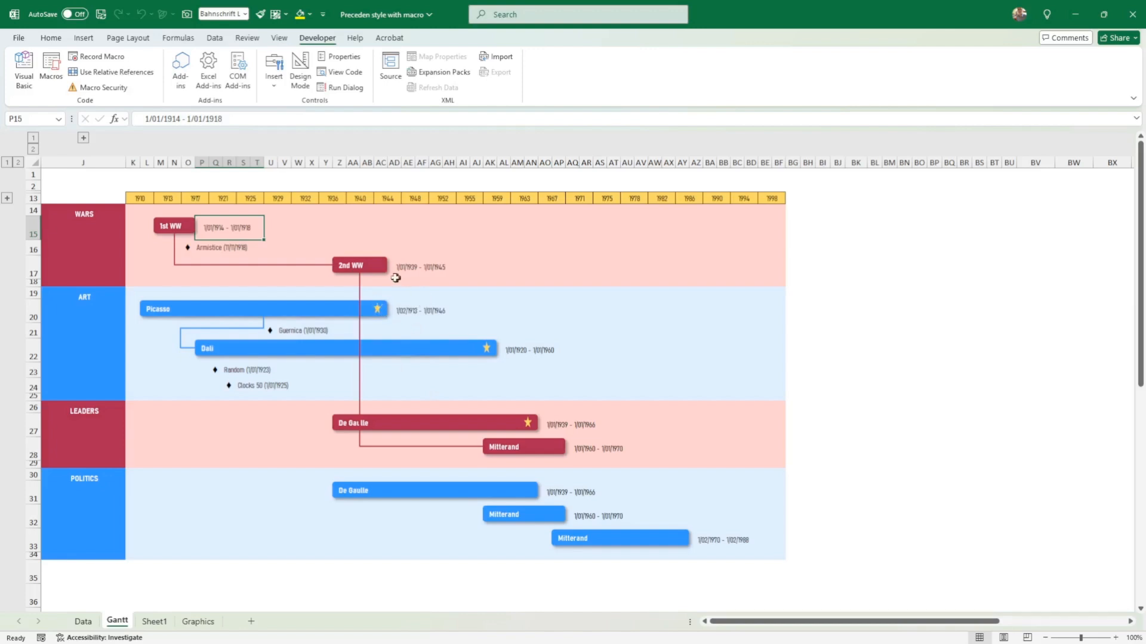
mouse_move(476, 257)
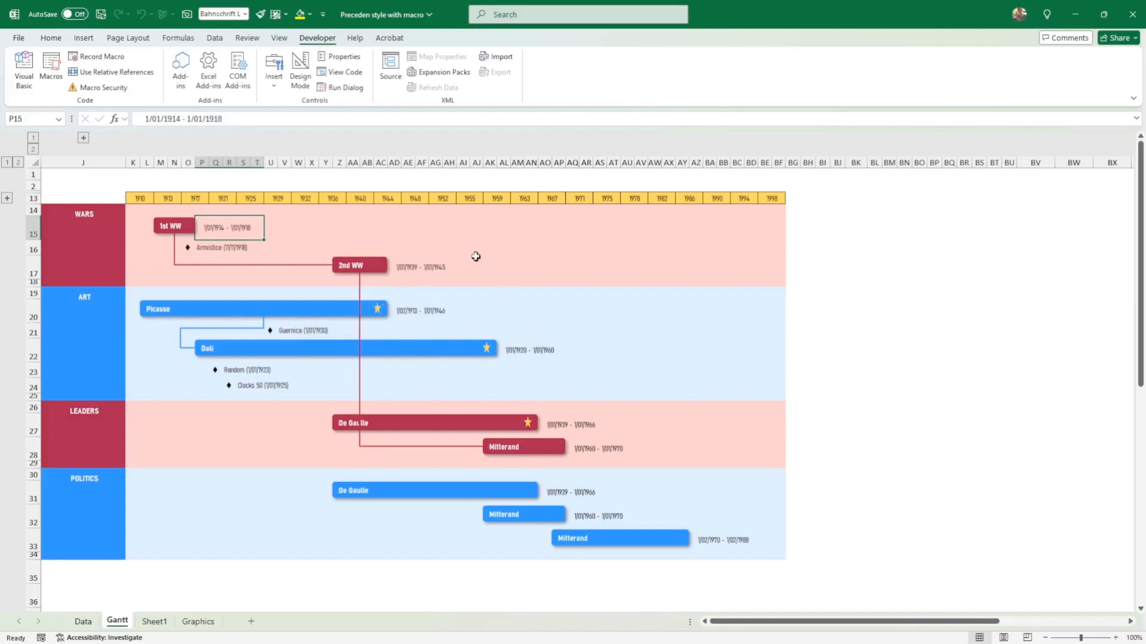
mouse_move(277, 381)
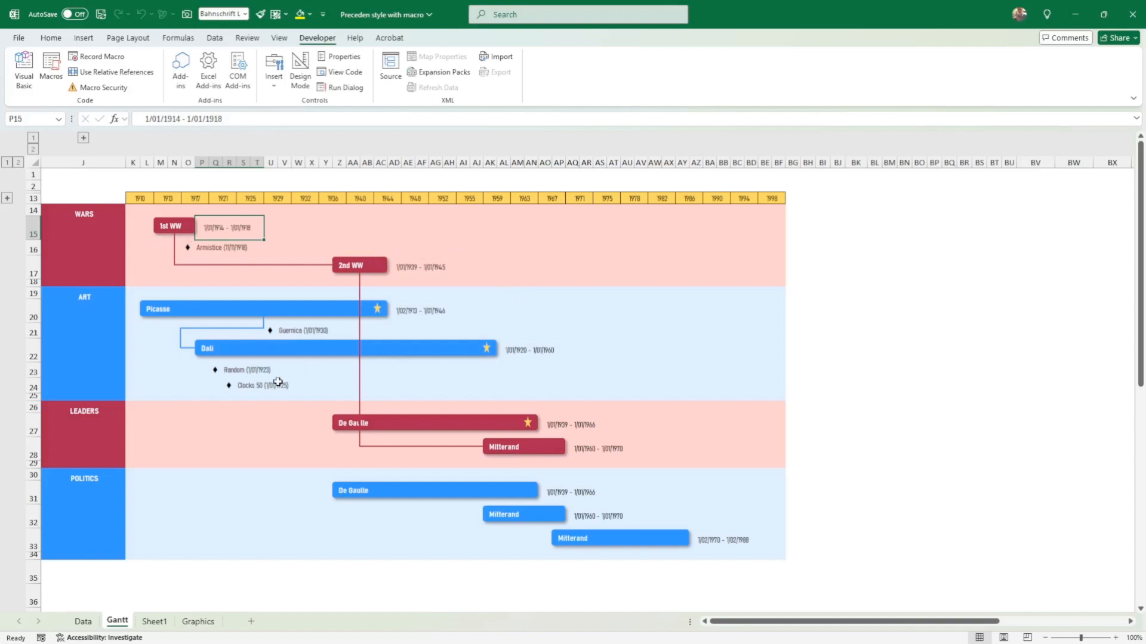
mouse_move(245, 276)
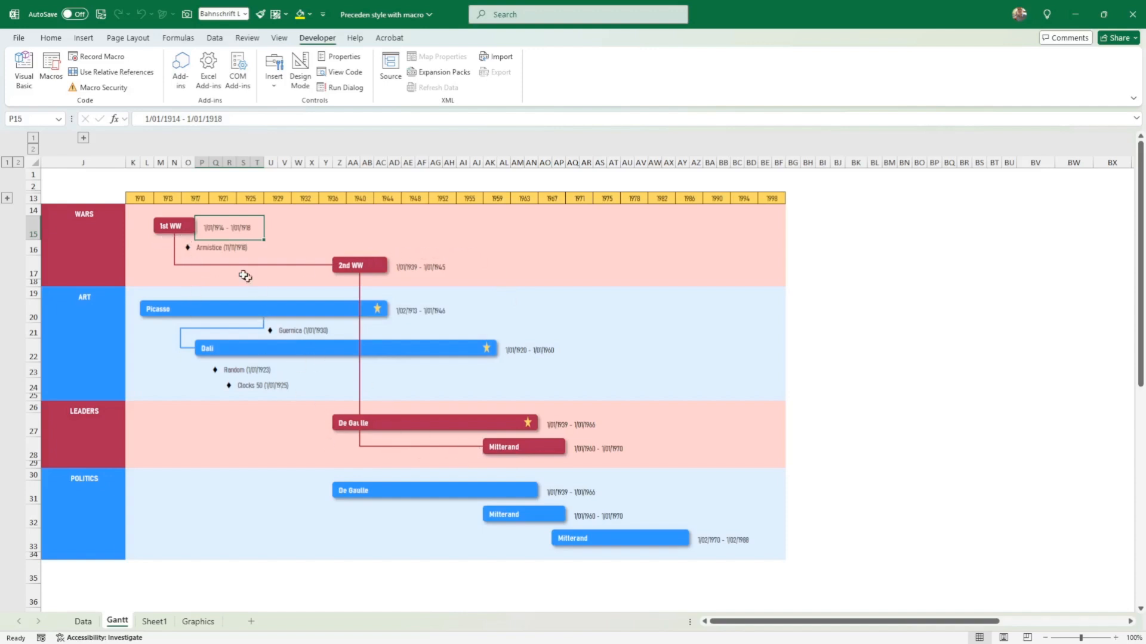
mouse_move(389, 306)
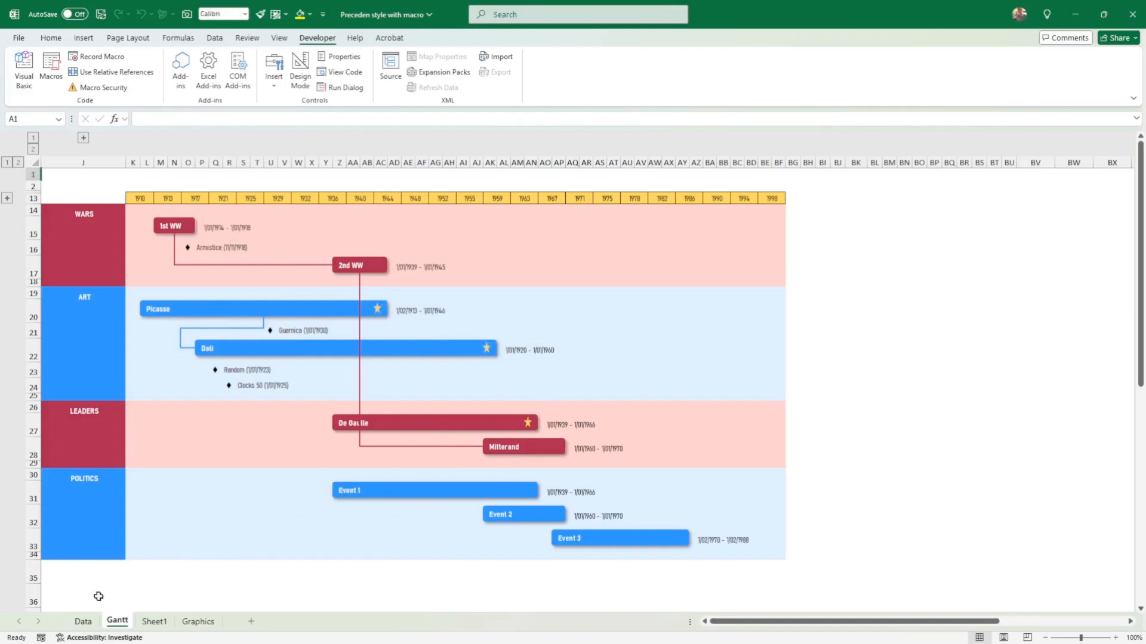
left_click(82, 621)
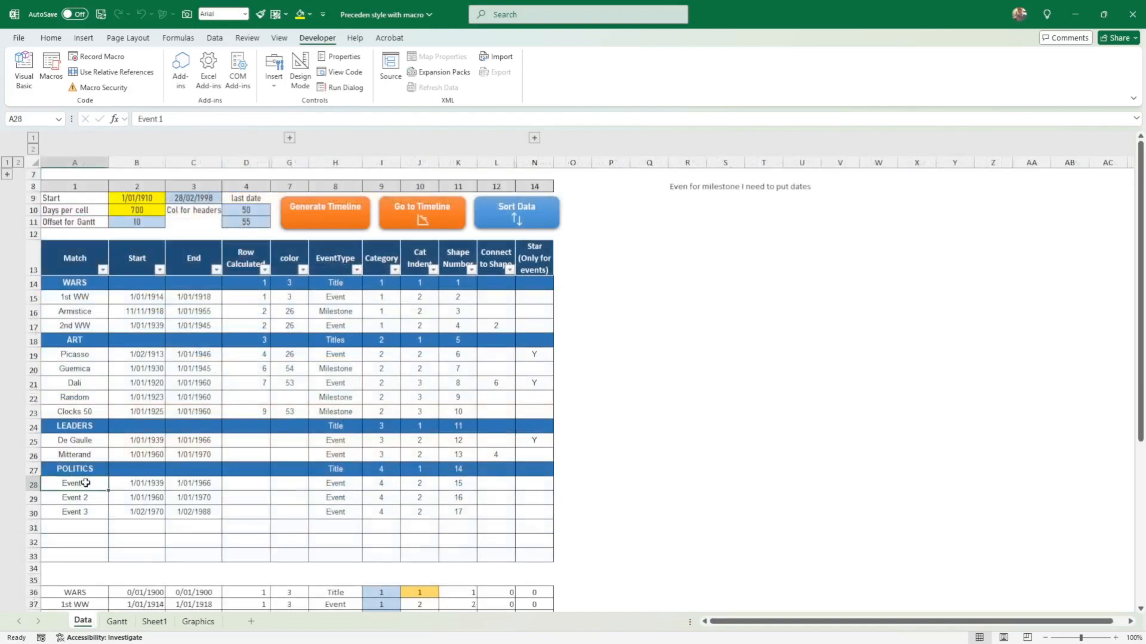
left_click(528, 483)
type("Y")
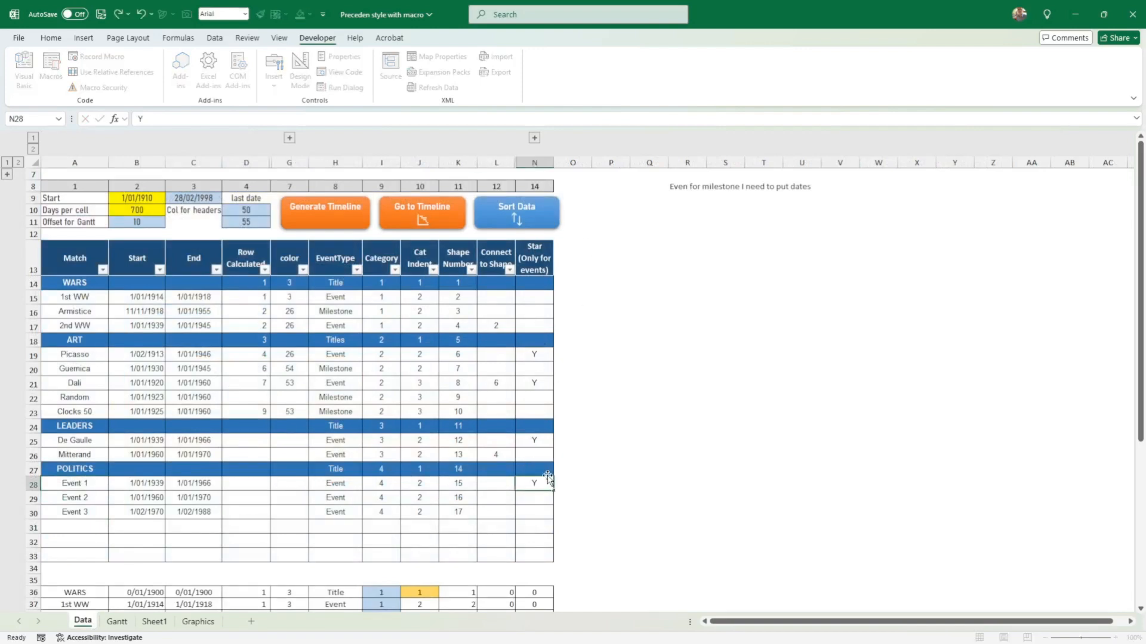
Step: Check Event 1 on the Gantt timeline, then return to the Data sheet
left_click(531, 498)
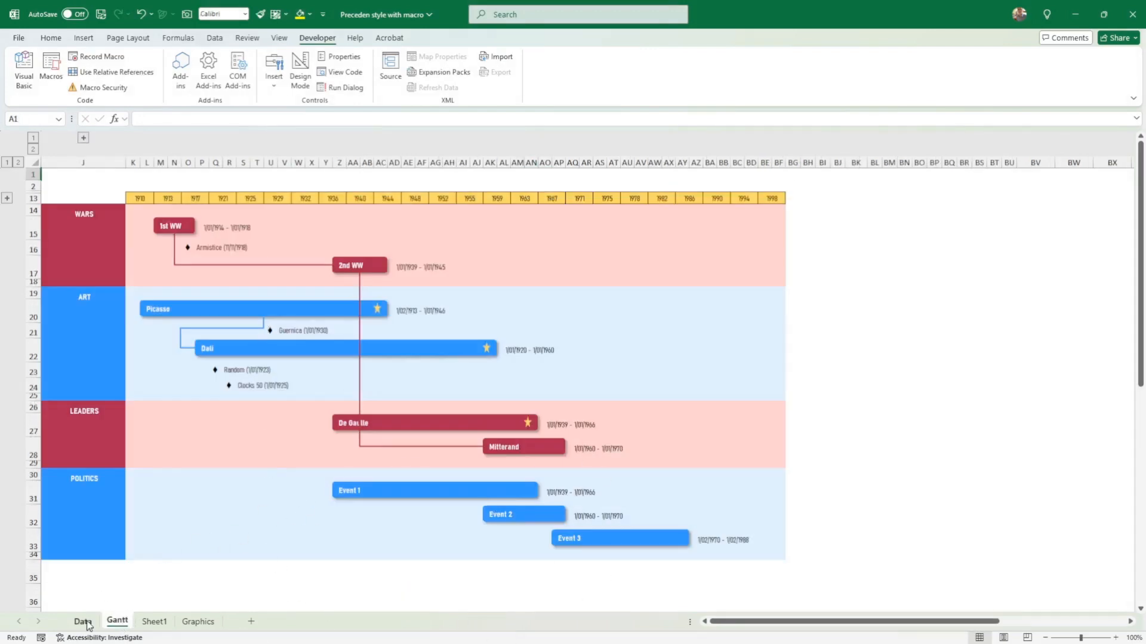
left_click(80, 621)
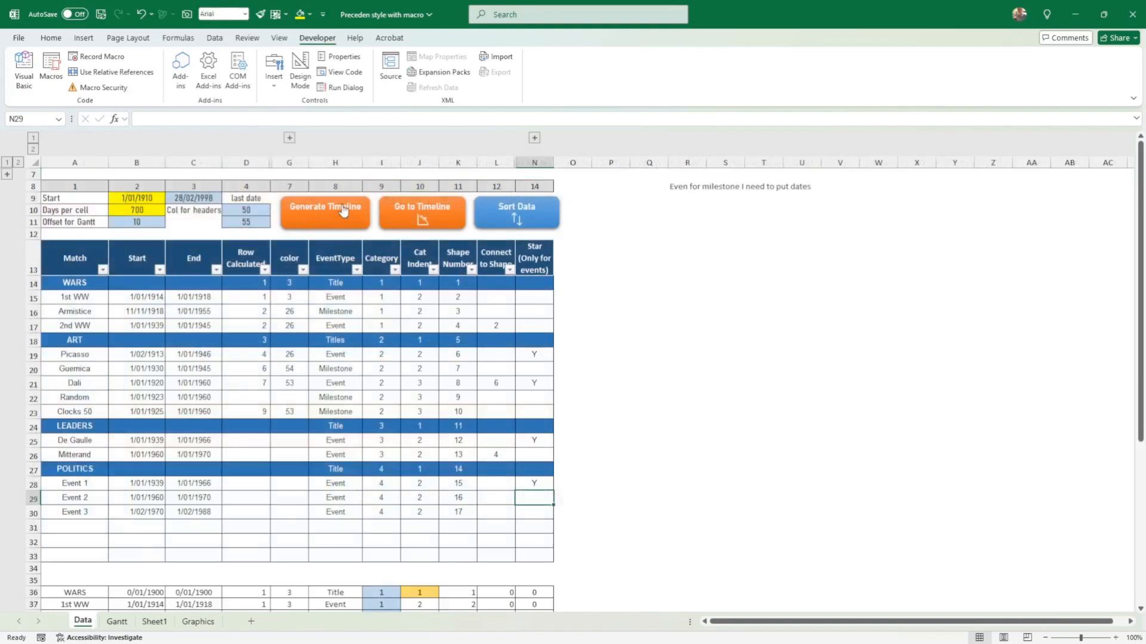
right_click(341, 210)
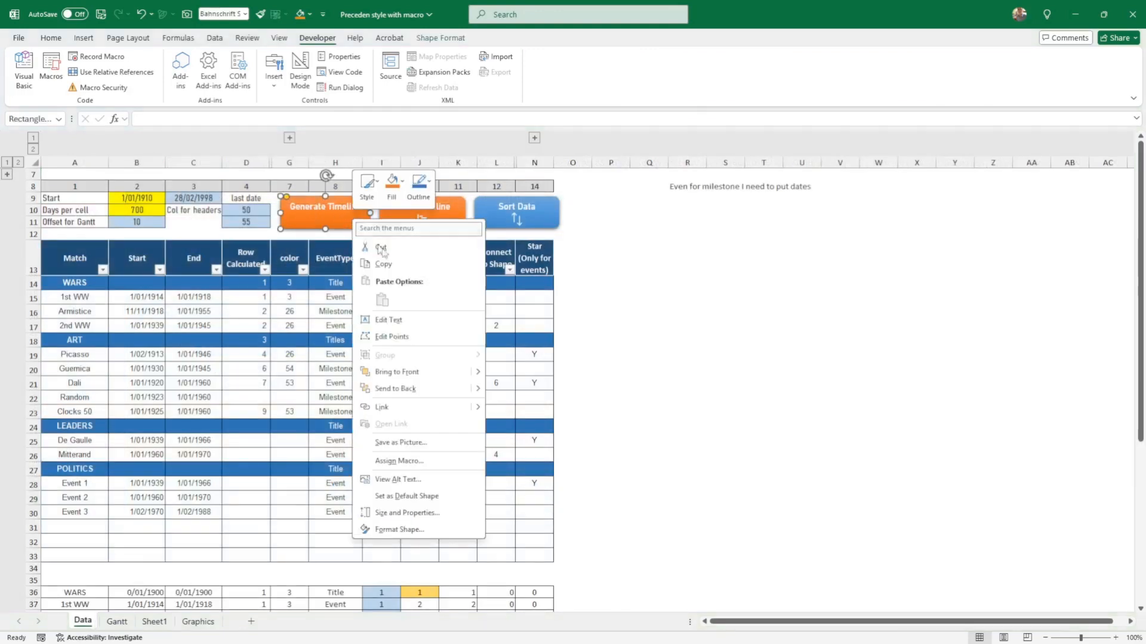
left_click(399, 461)
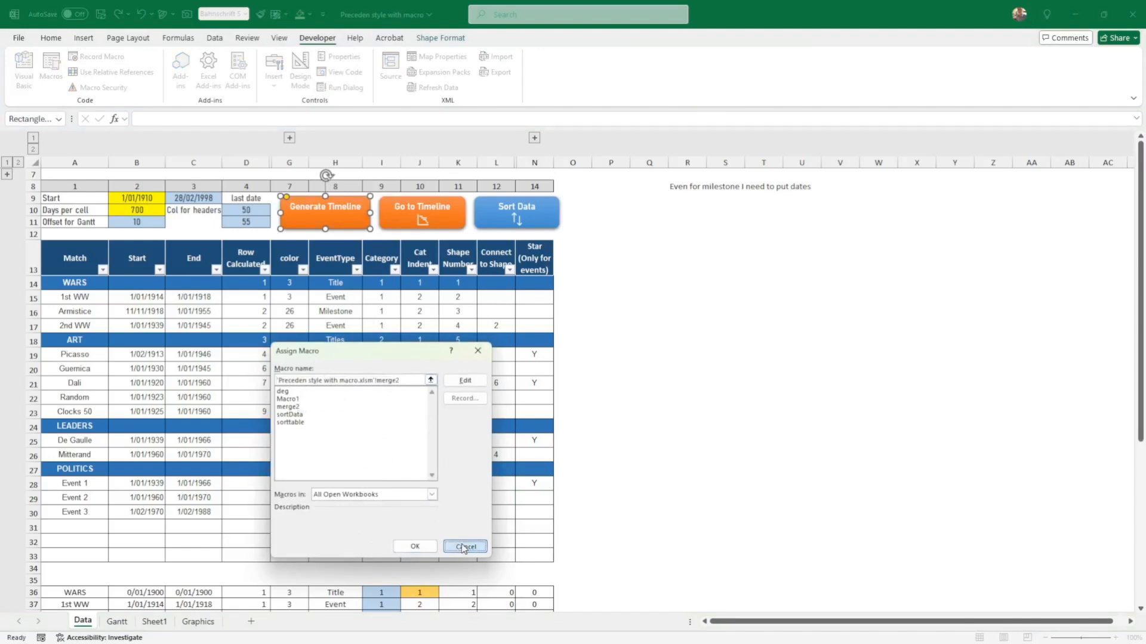
left_click(465, 547)
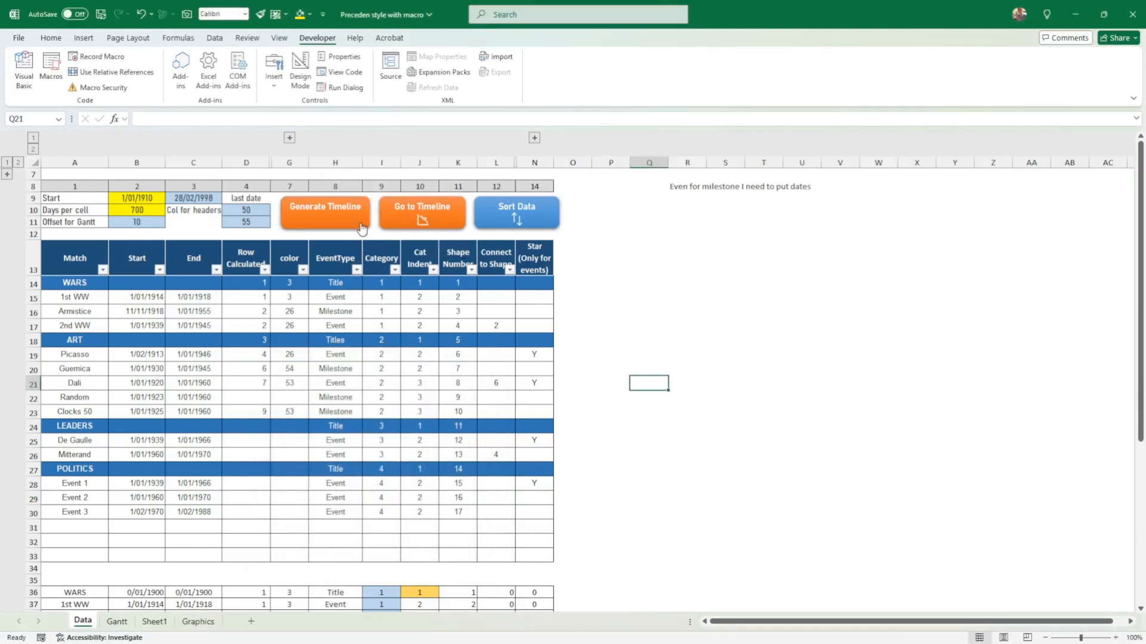
mouse_move(450, 225)
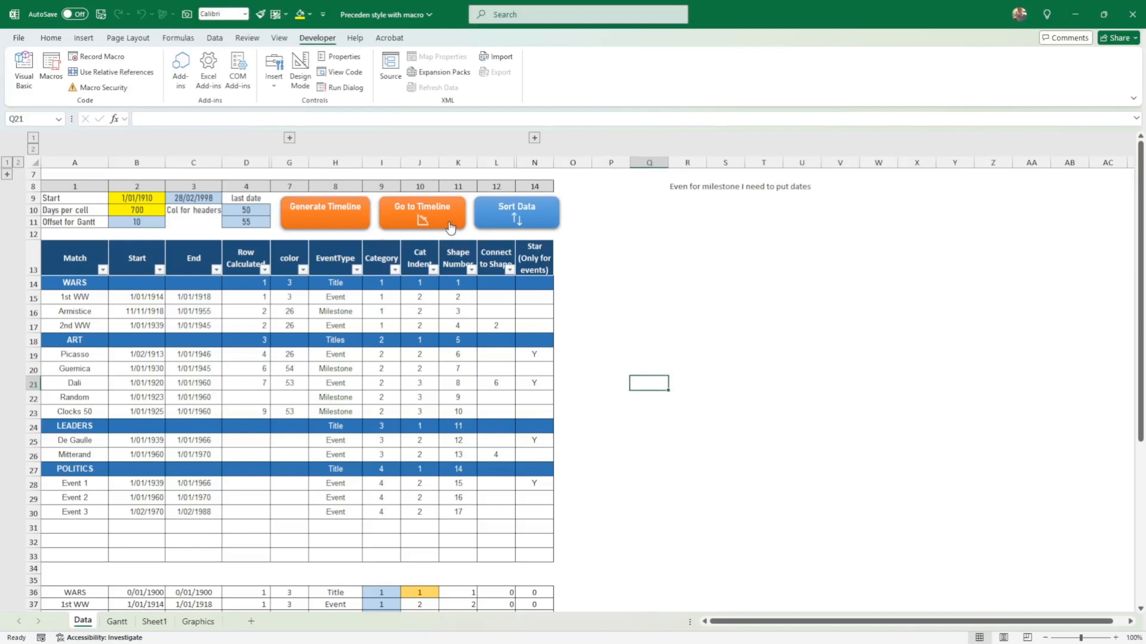
mouse_move(461, 229)
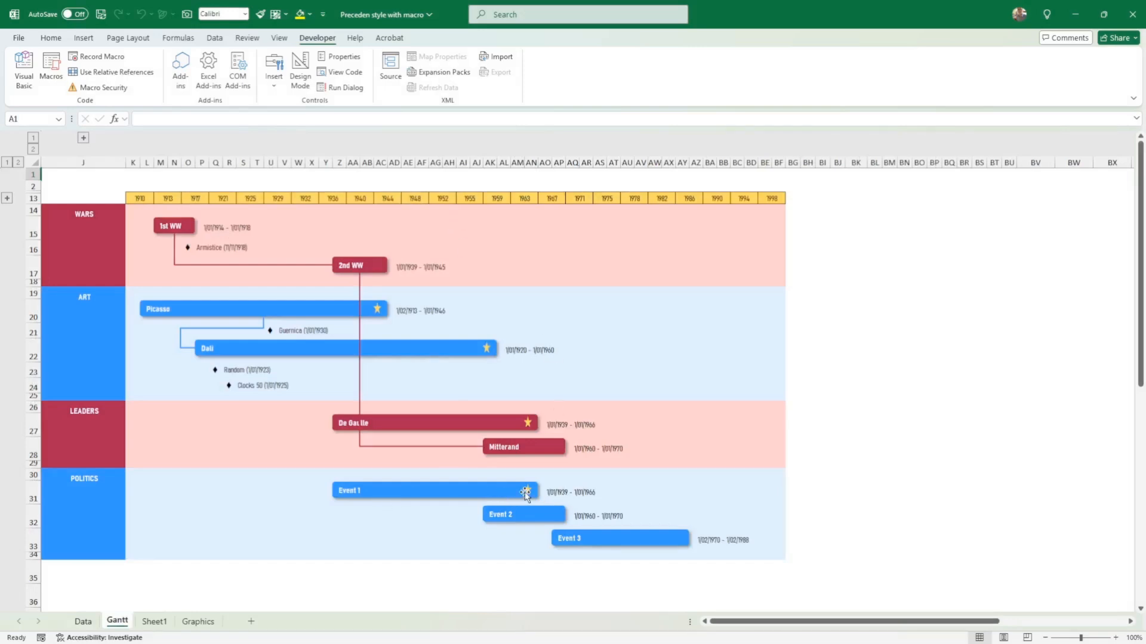
mouse_move(144, 591)
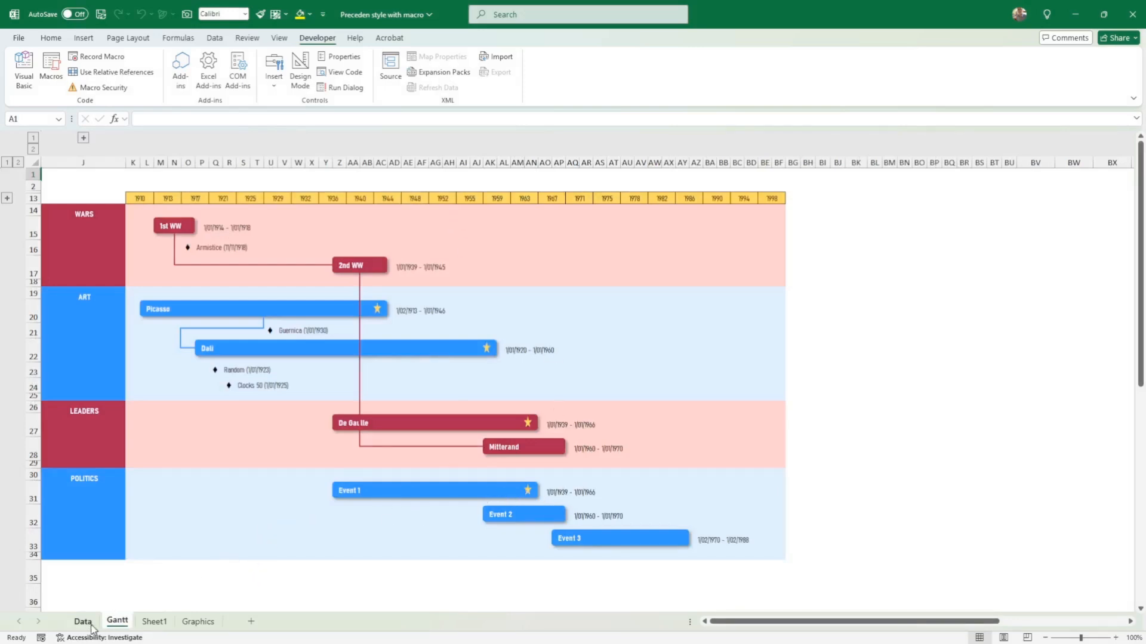
mouse_move(71, 628)
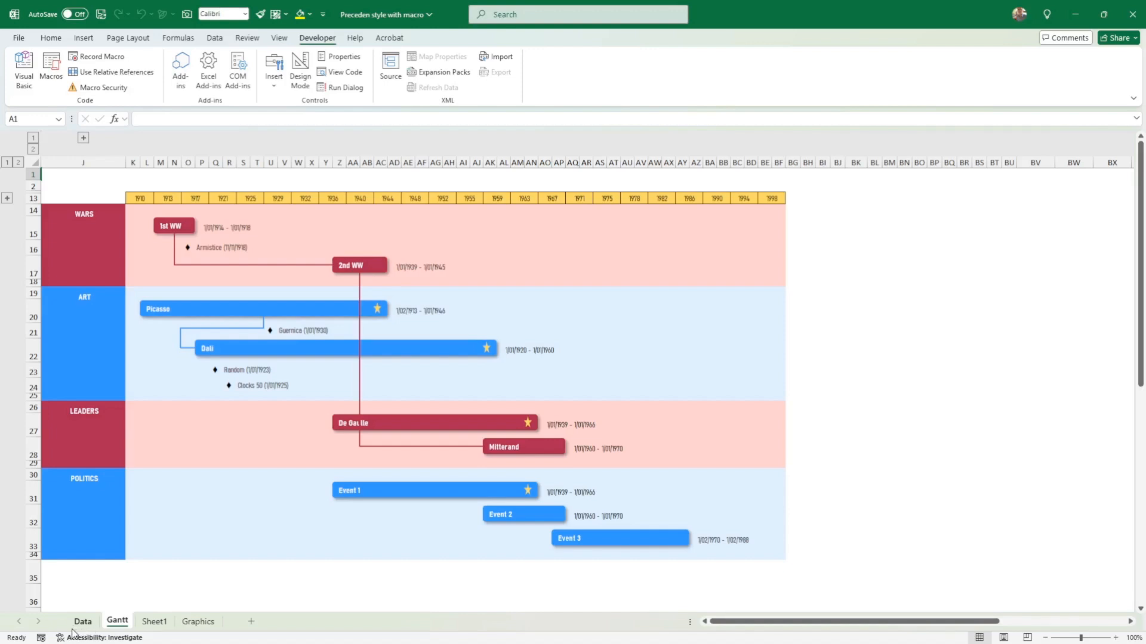
mouse_move(422, 564)
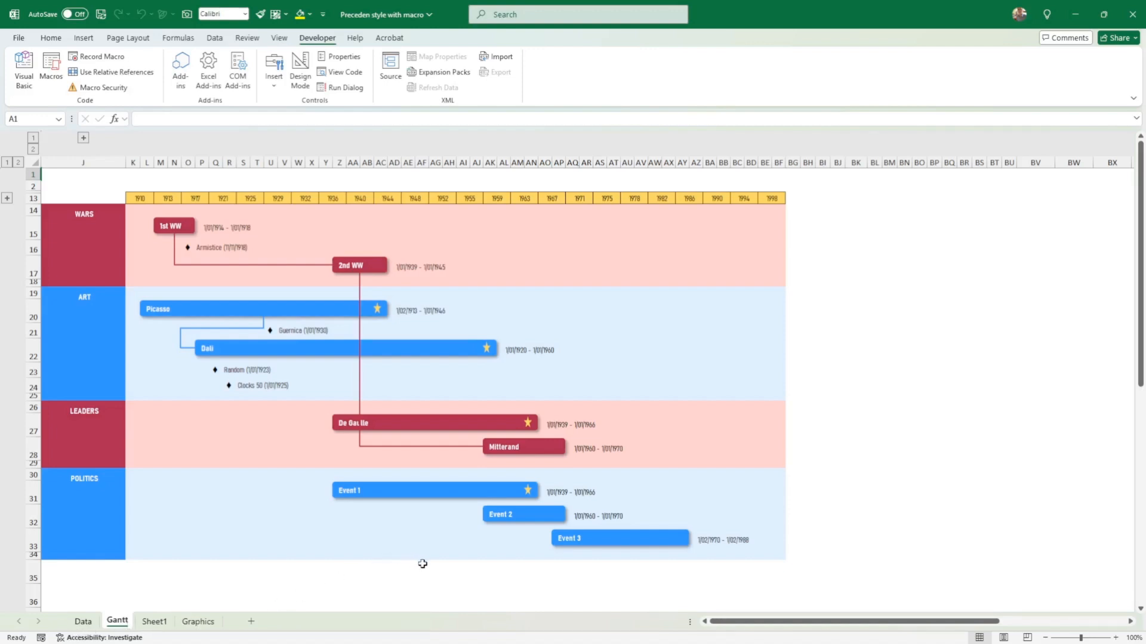
mouse_move(441, 293)
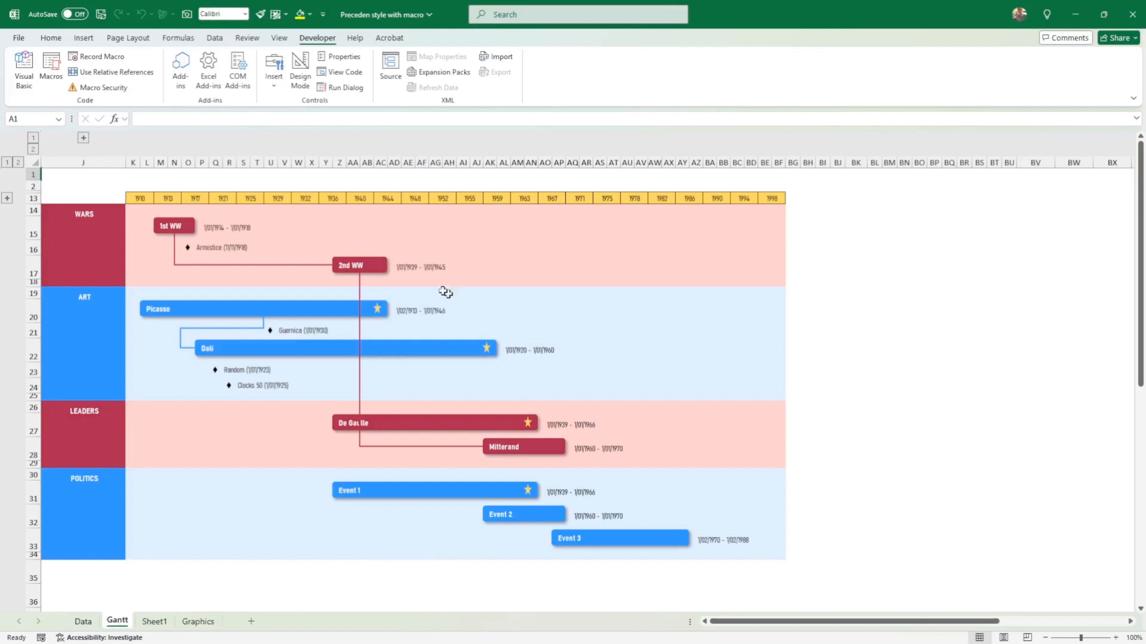
mouse_move(251, 206)
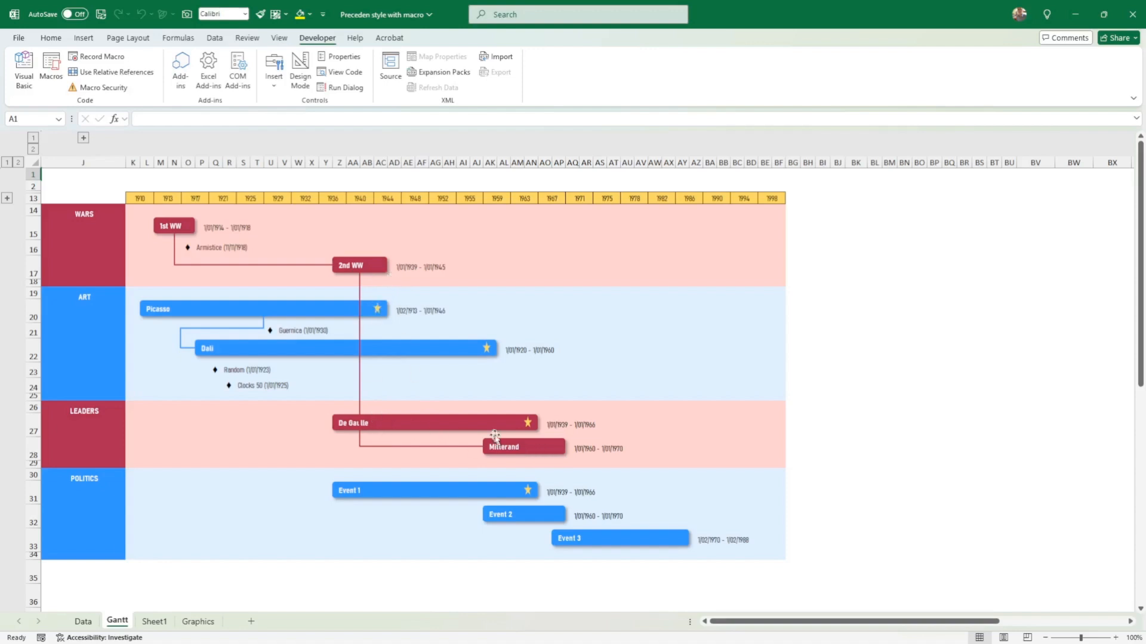
mouse_move(502, 461)
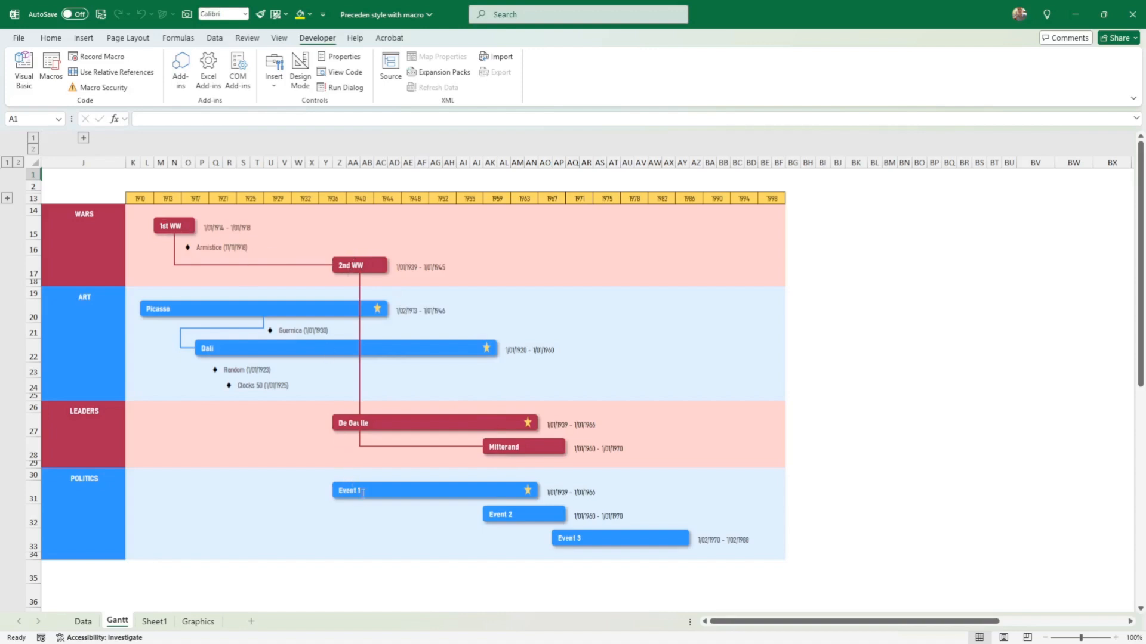
mouse_move(137, 536)
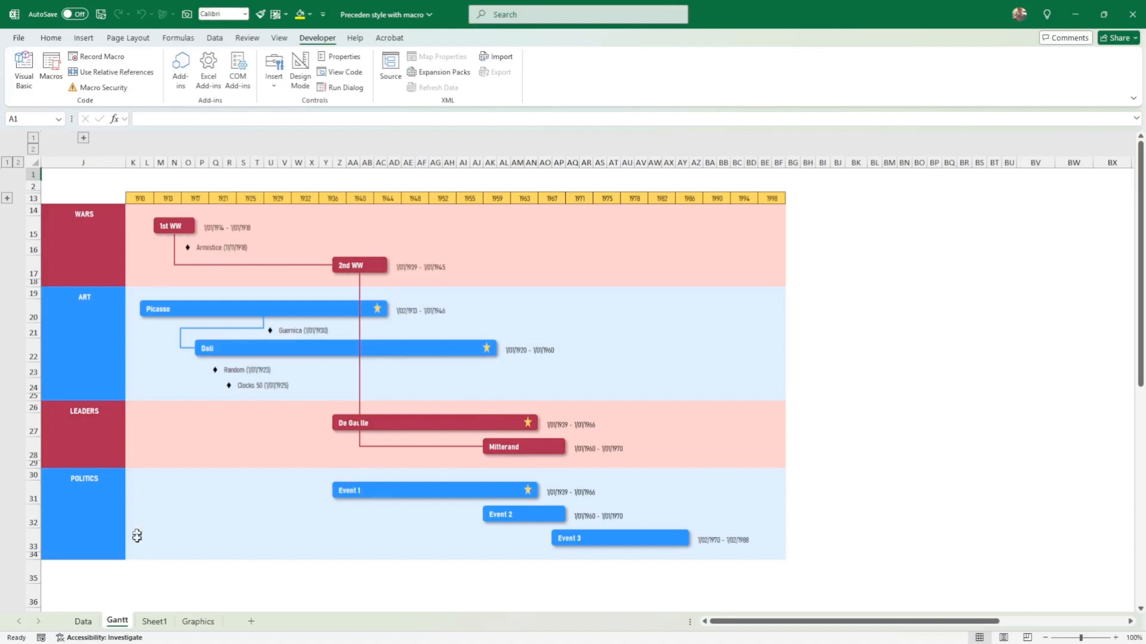
Step: Enter 2 in Event 1's Connect to Shape cell on the Data sheet
left_click(83, 621)
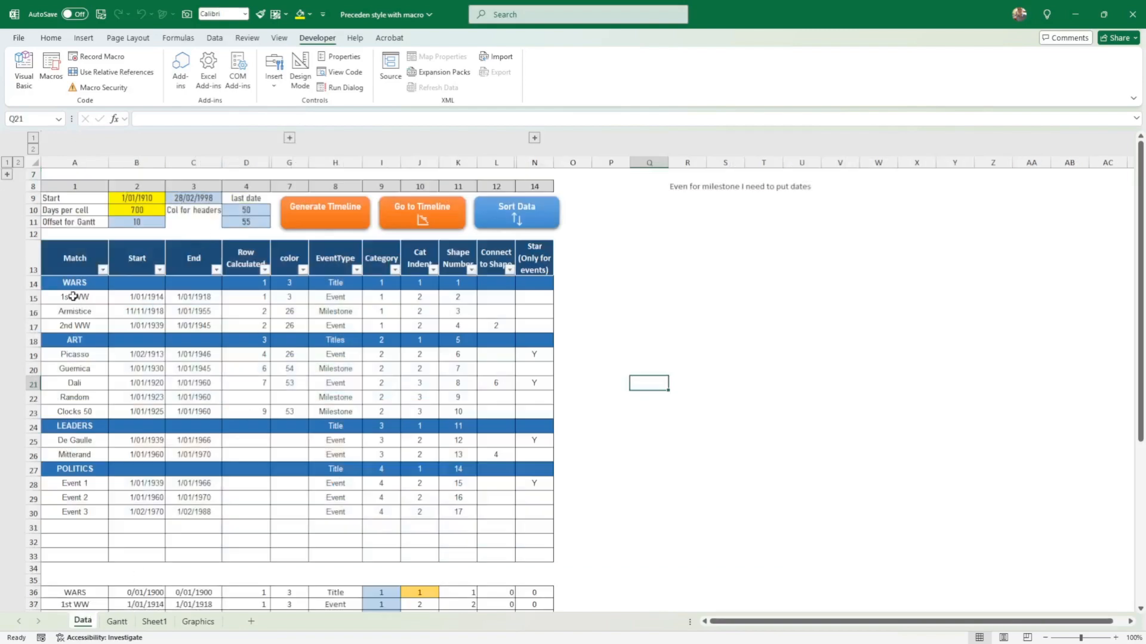
left_click(66, 297)
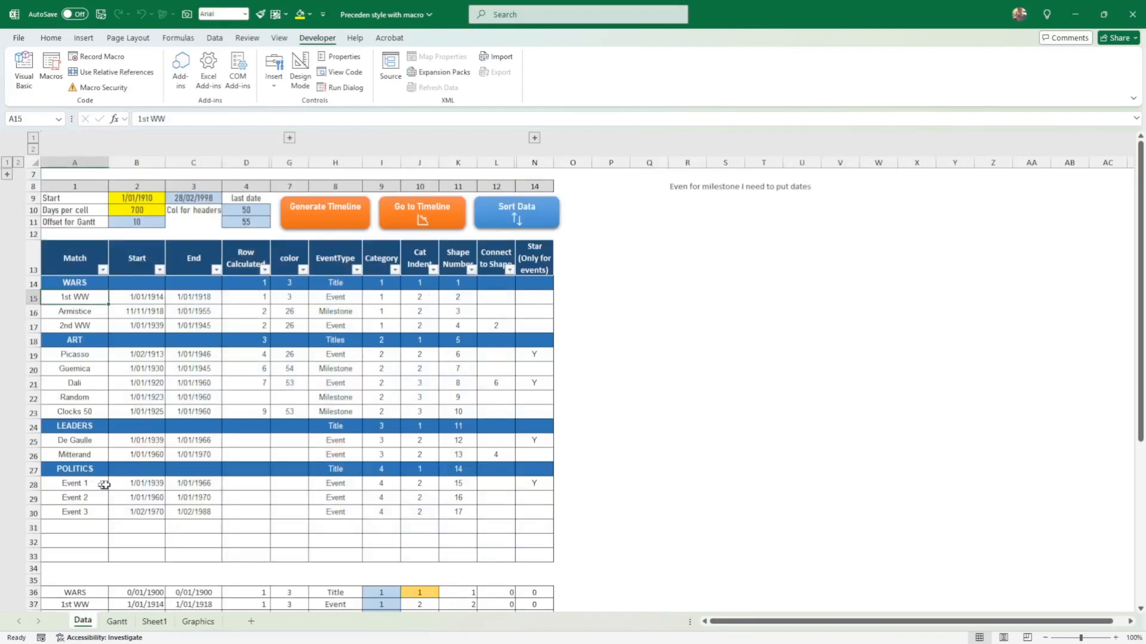
mouse_move(494, 290)
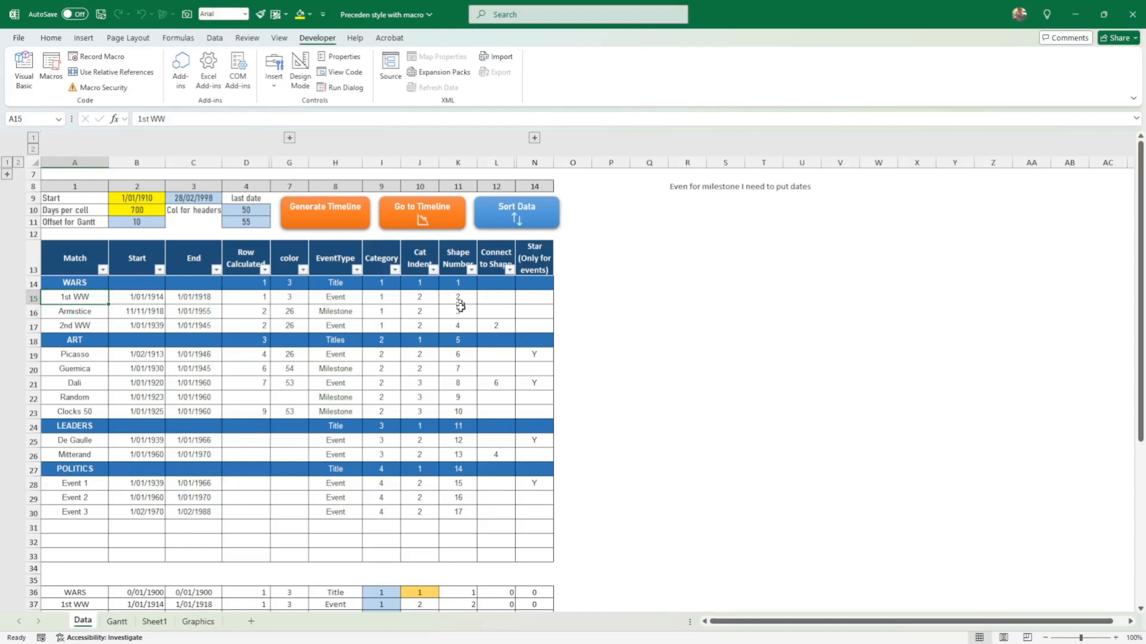
left_click(495, 483)
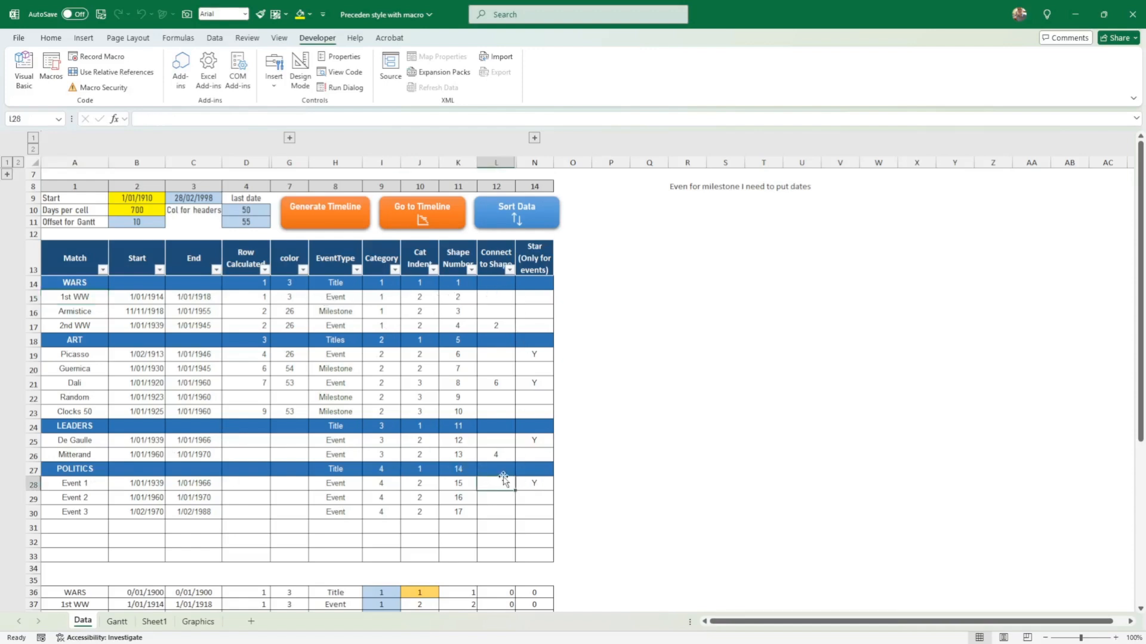
type("2")
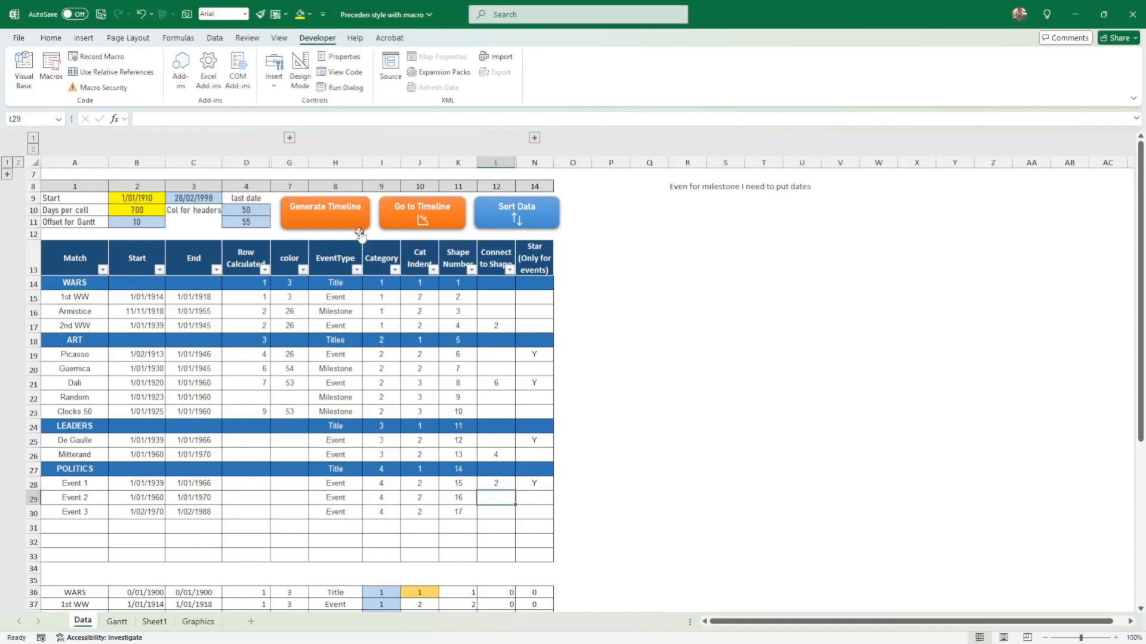
mouse_move(453, 227)
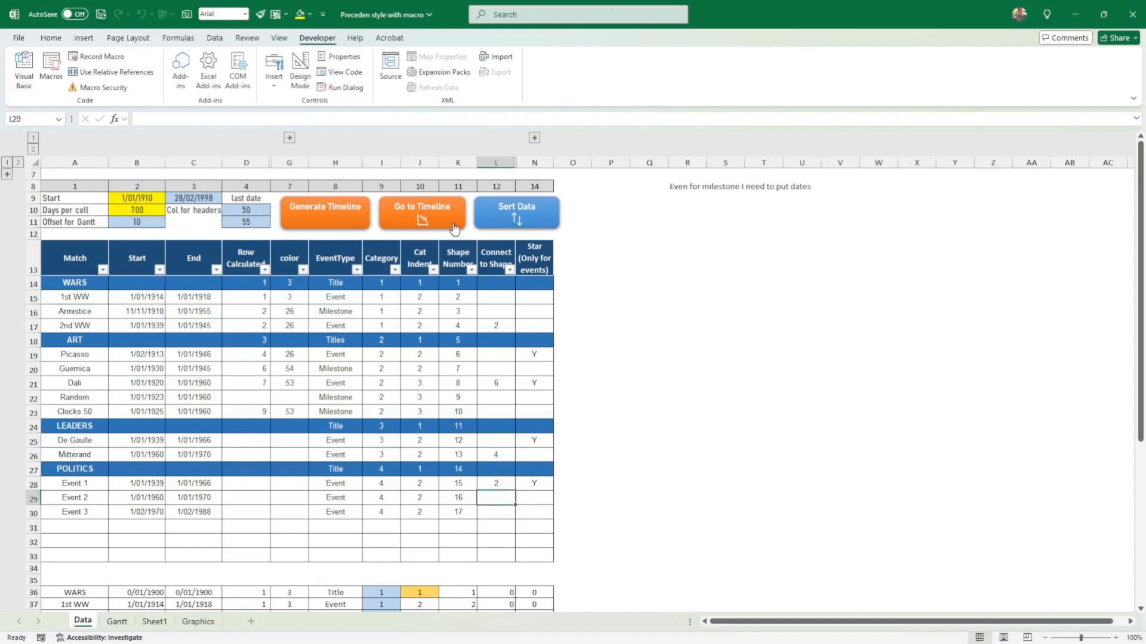
Step: Inspect the rebuilt timeline's new link and select the Clocks 50 milestone cell
left_click(423, 213)
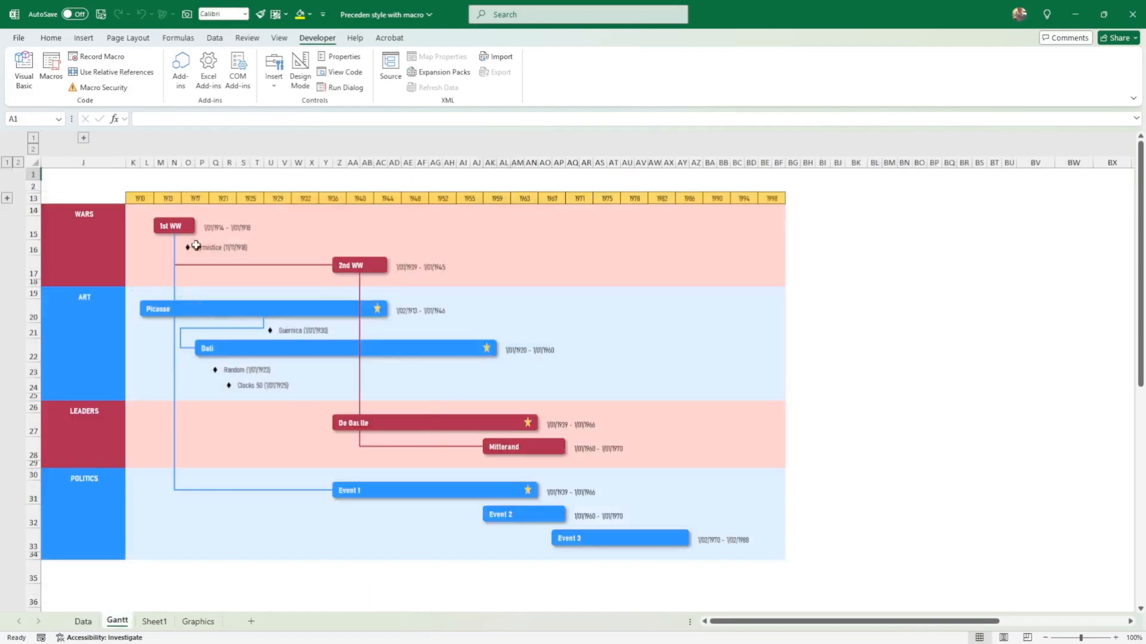
mouse_move(399, 504)
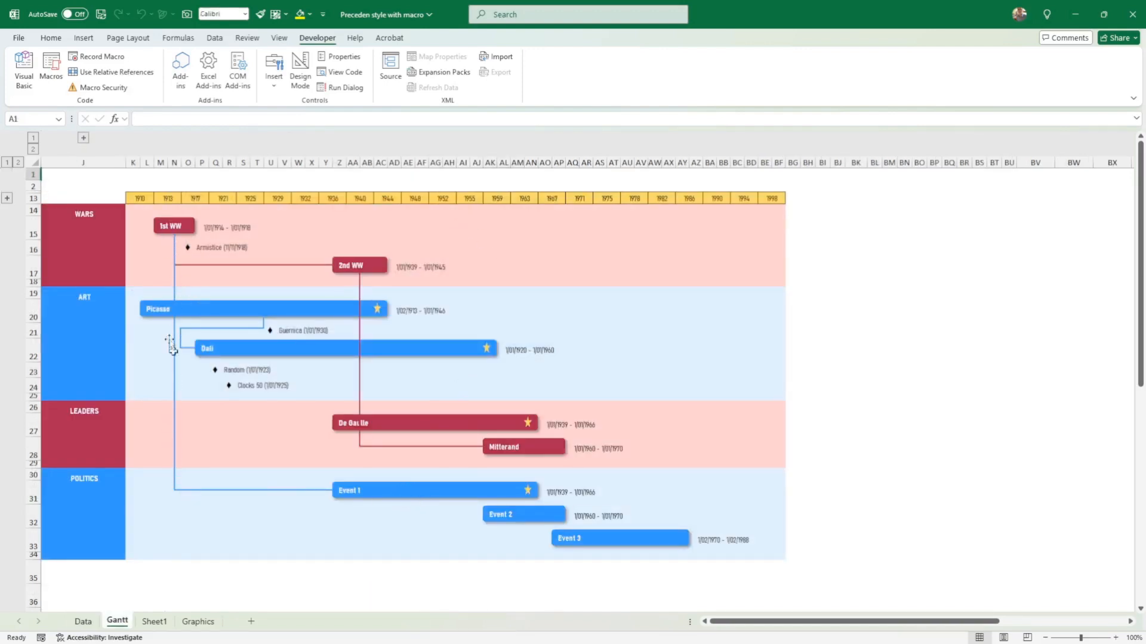
mouse_move(395, 566)
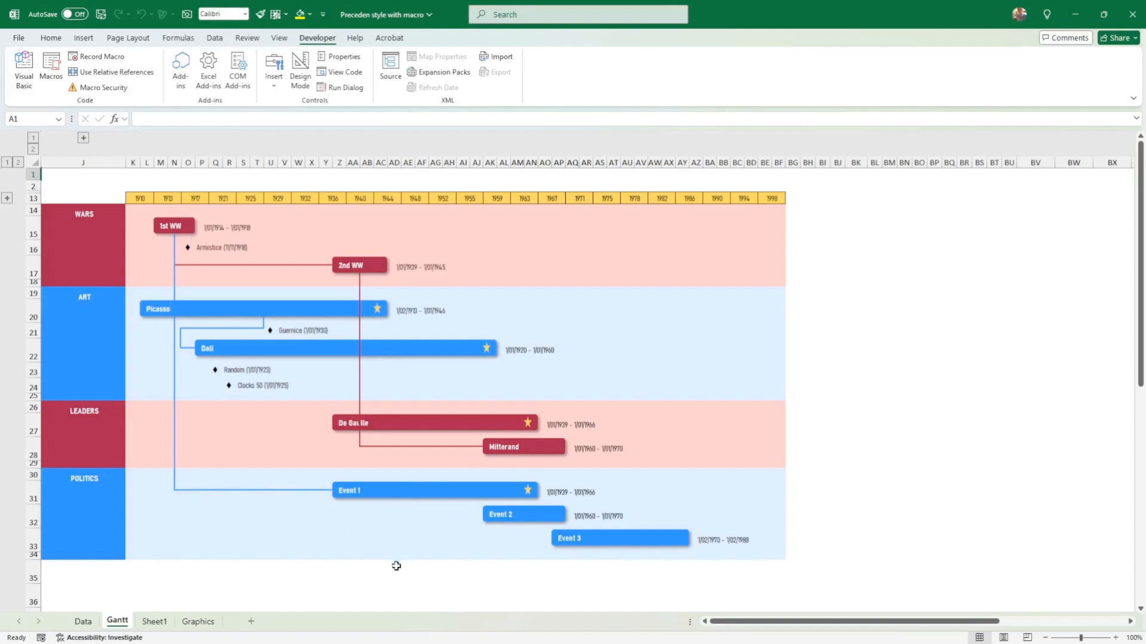
mouse_move(508, 547)
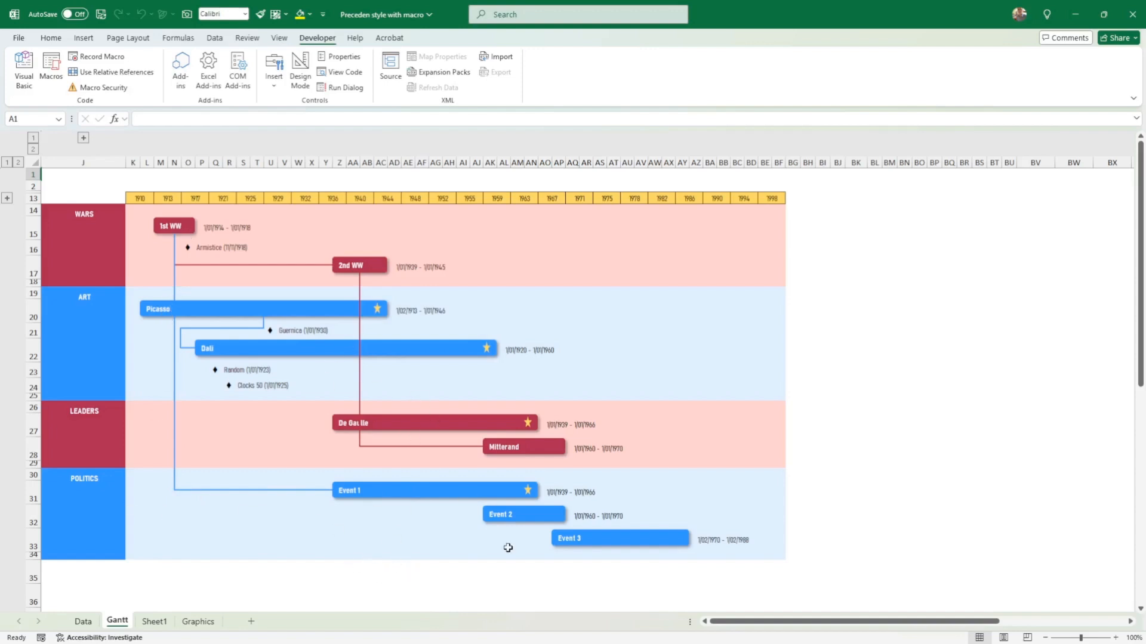
mouse_move(237, 369)
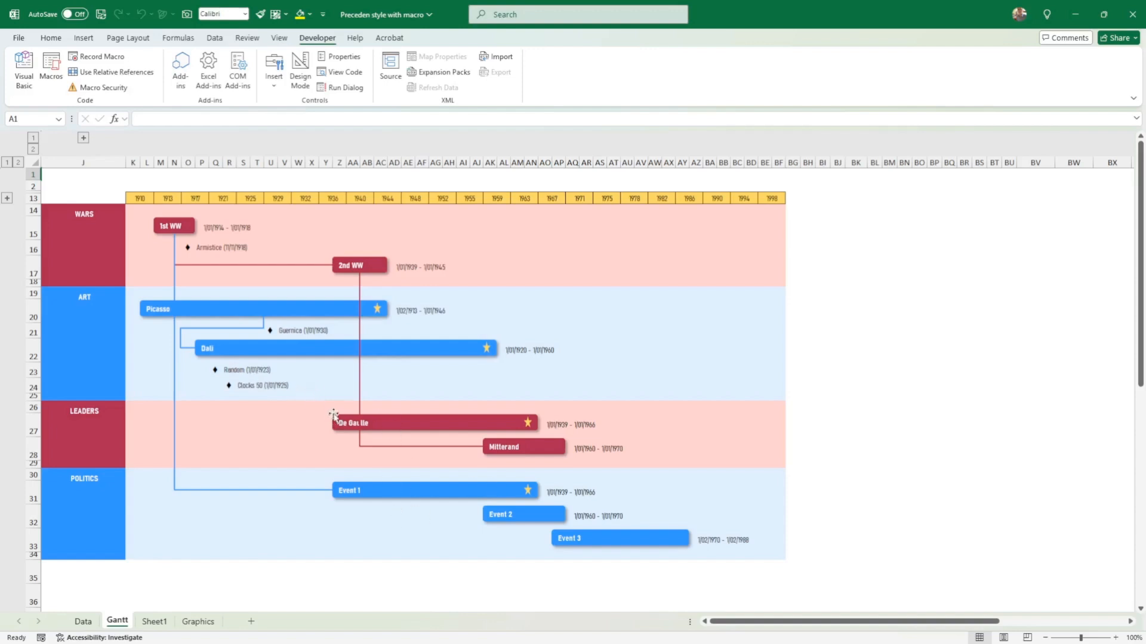
mouse_move(257, 388)
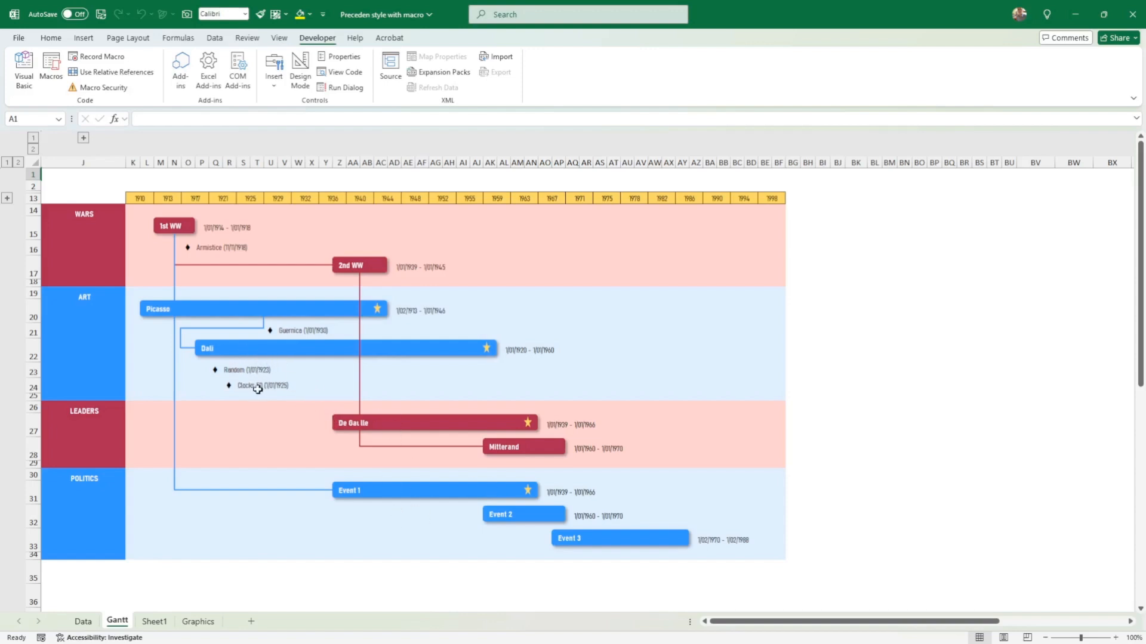
mouse_move(868, 396)
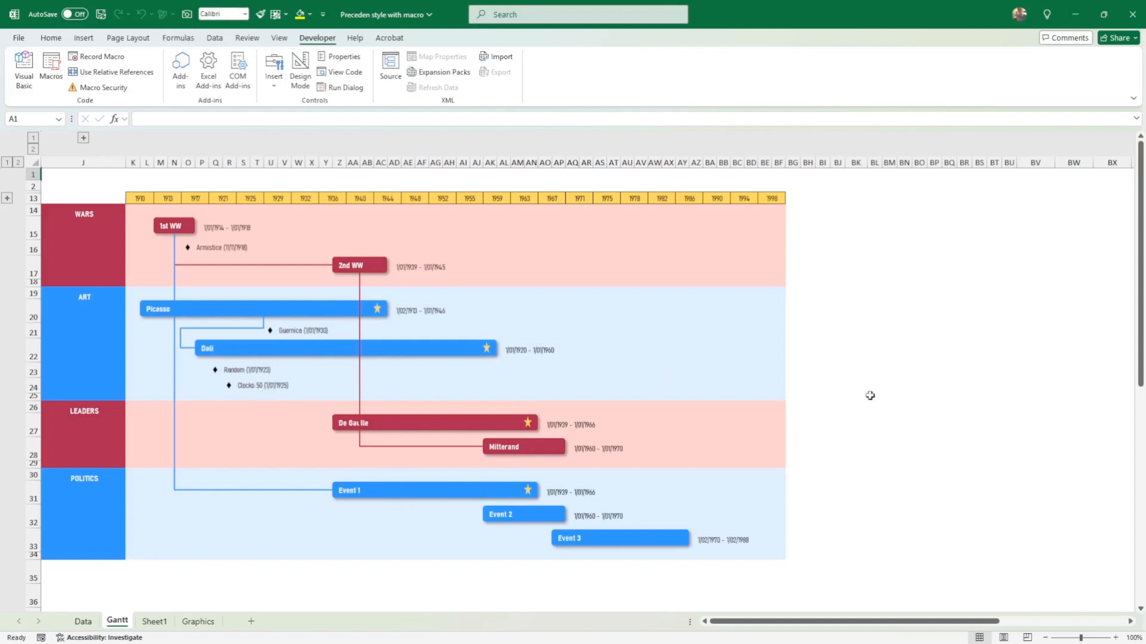
left_click(868, 396)
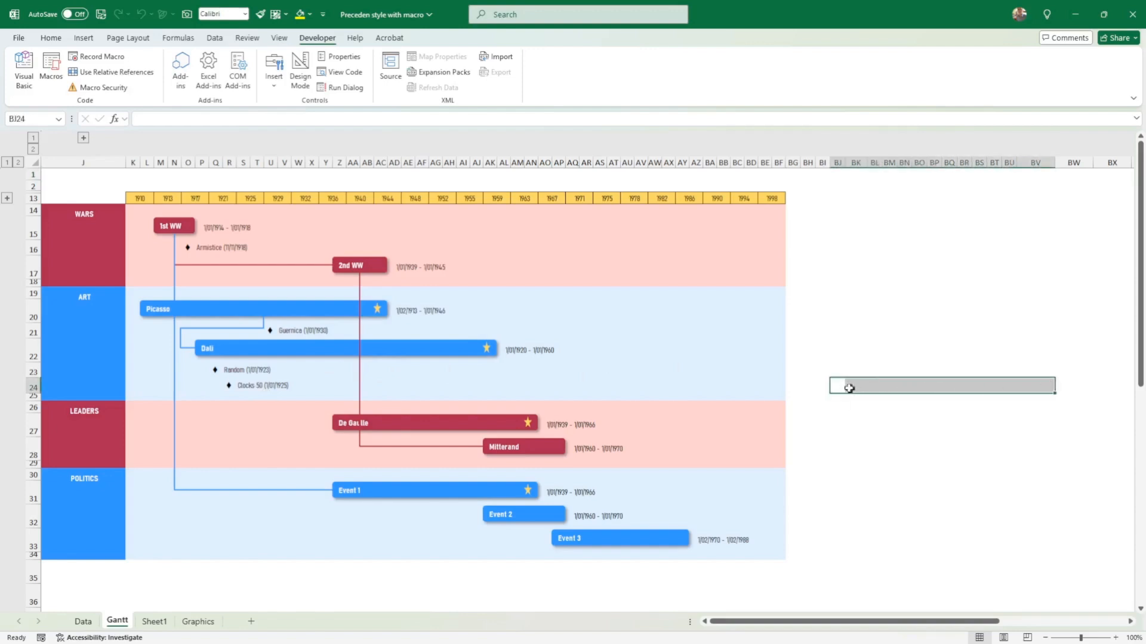
left_click(856, 386)
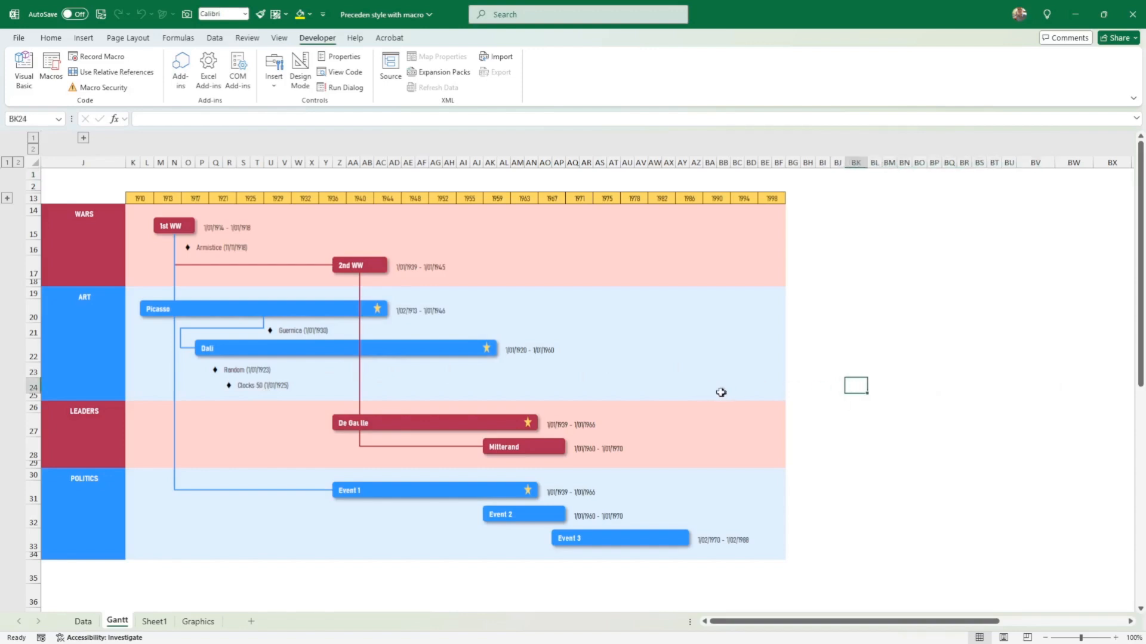
mouse_move(282, 325)
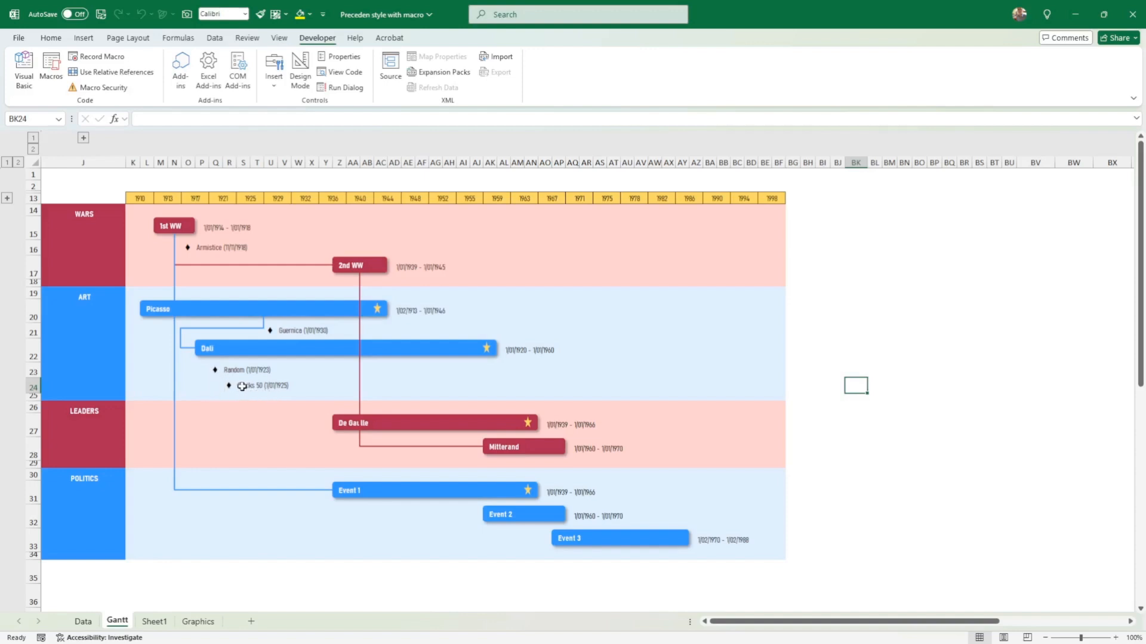
left_click(217, 386)
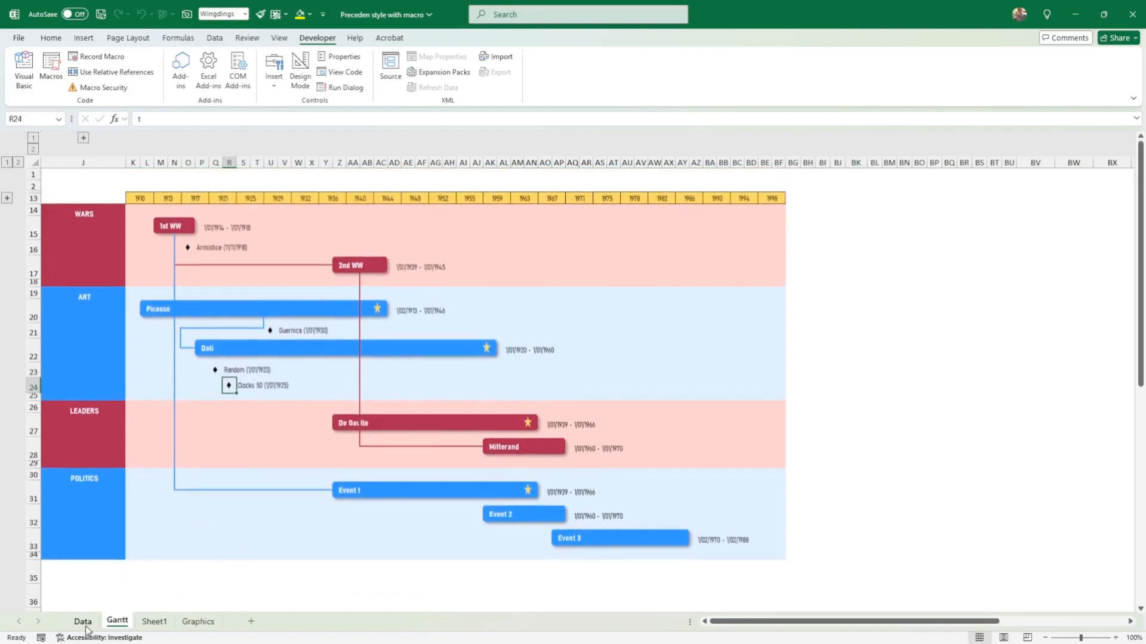
Step: Switch to the Data sheet showing the timeline input table
left_click(82, 622)
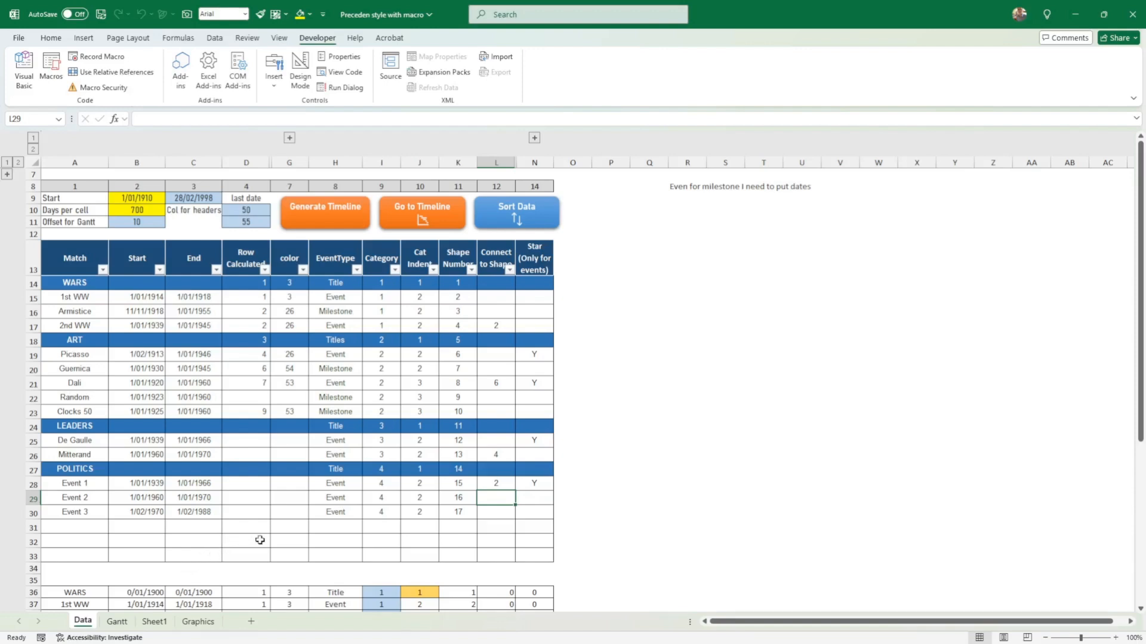
mouse_move(222, 546)
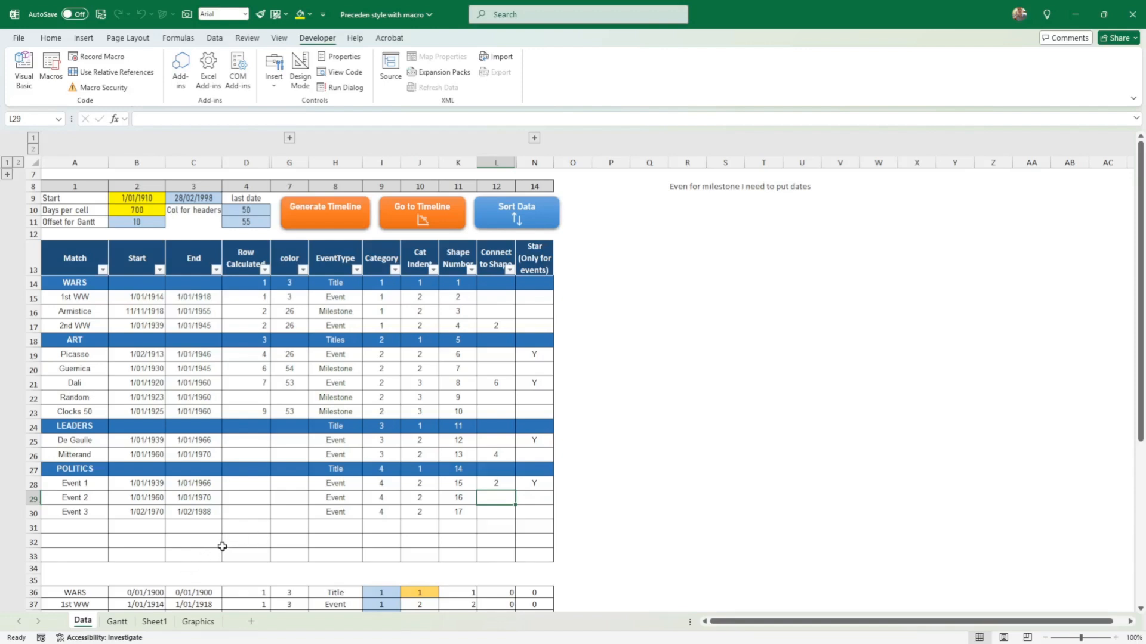
mouse_move(238, 528)
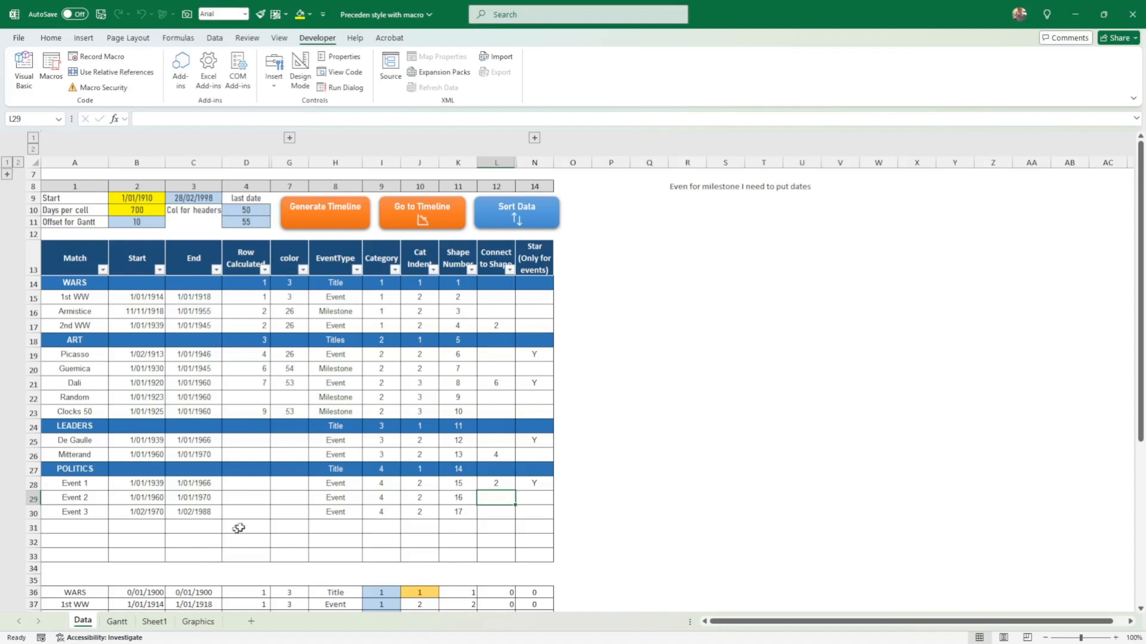
mouse_move(355, 517)
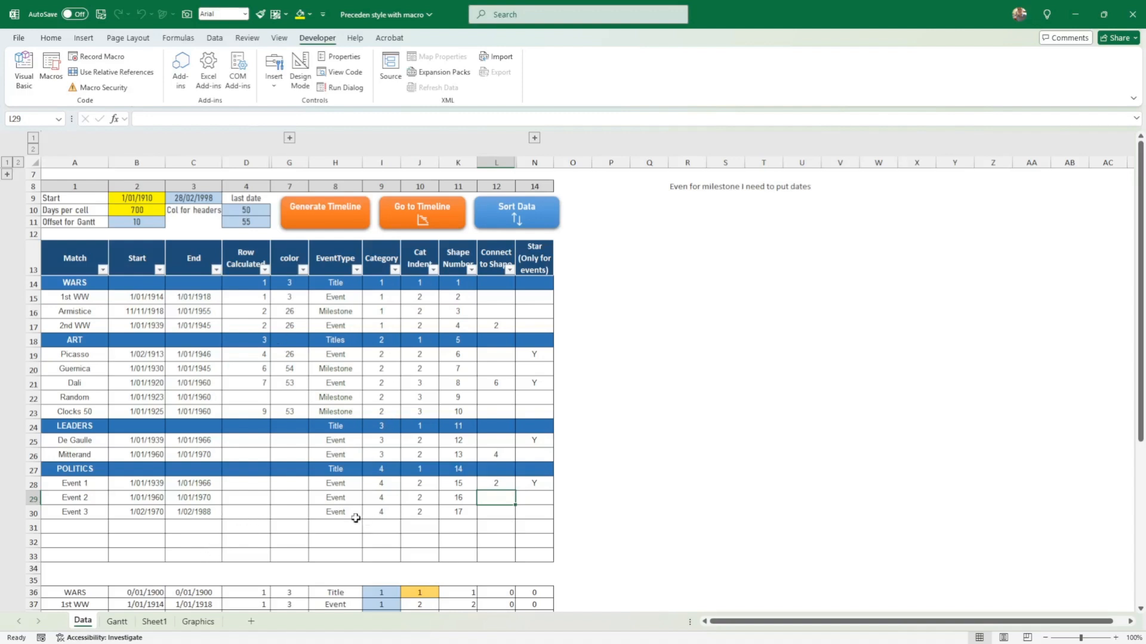
mouse_move(243, 510)
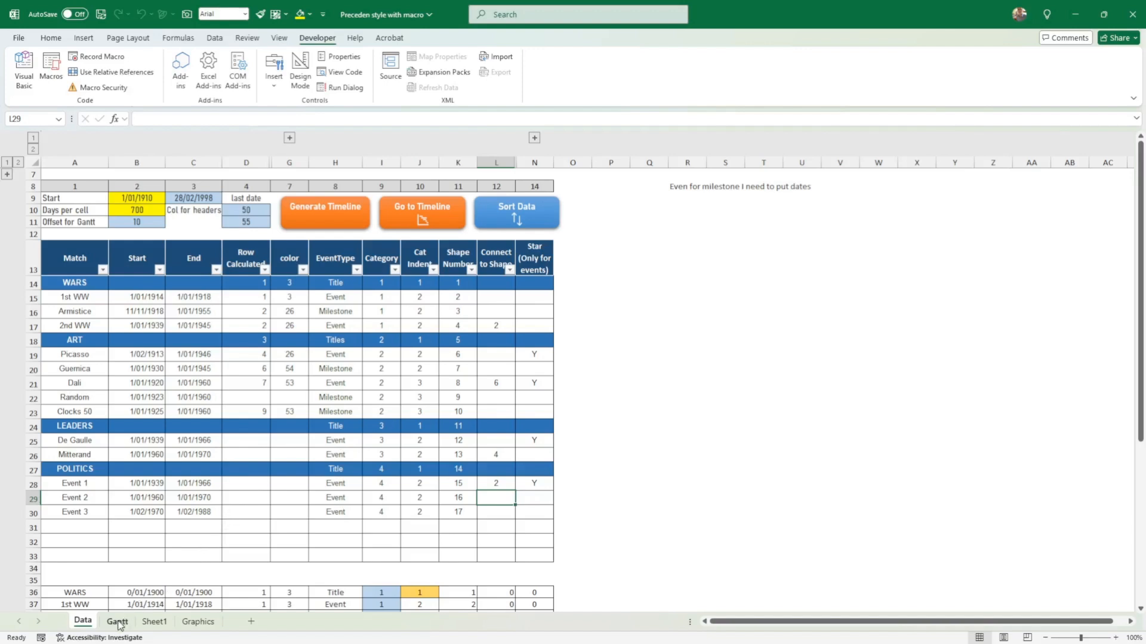
Step: Switch to the Gantt sheet to view the finished timeline
left_click(117, 622)
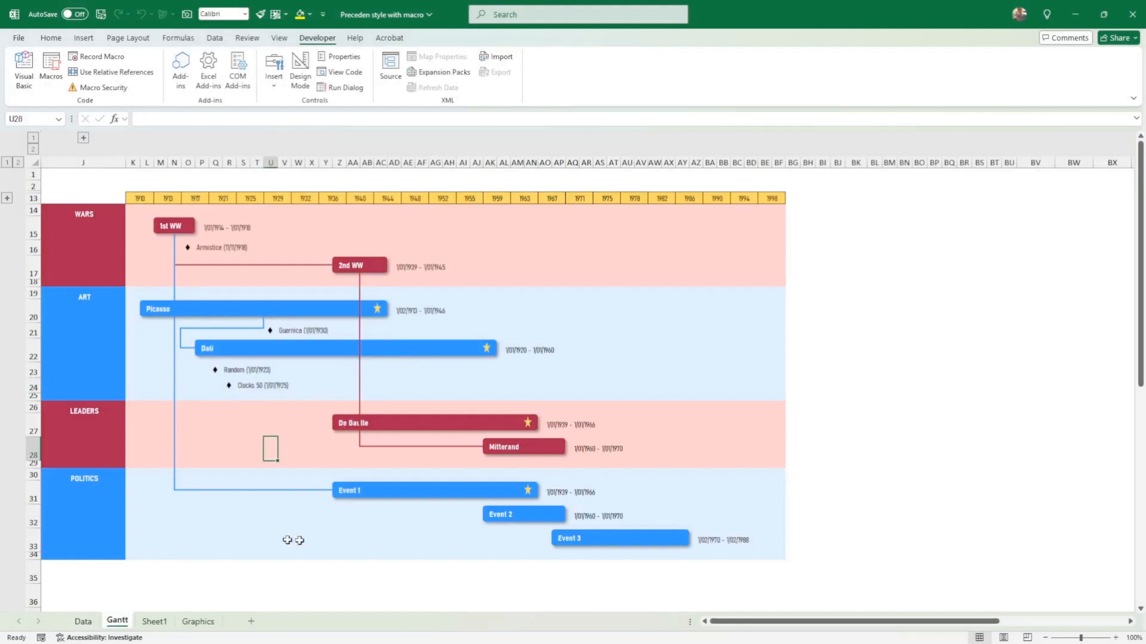
mouse_move(284, 533)
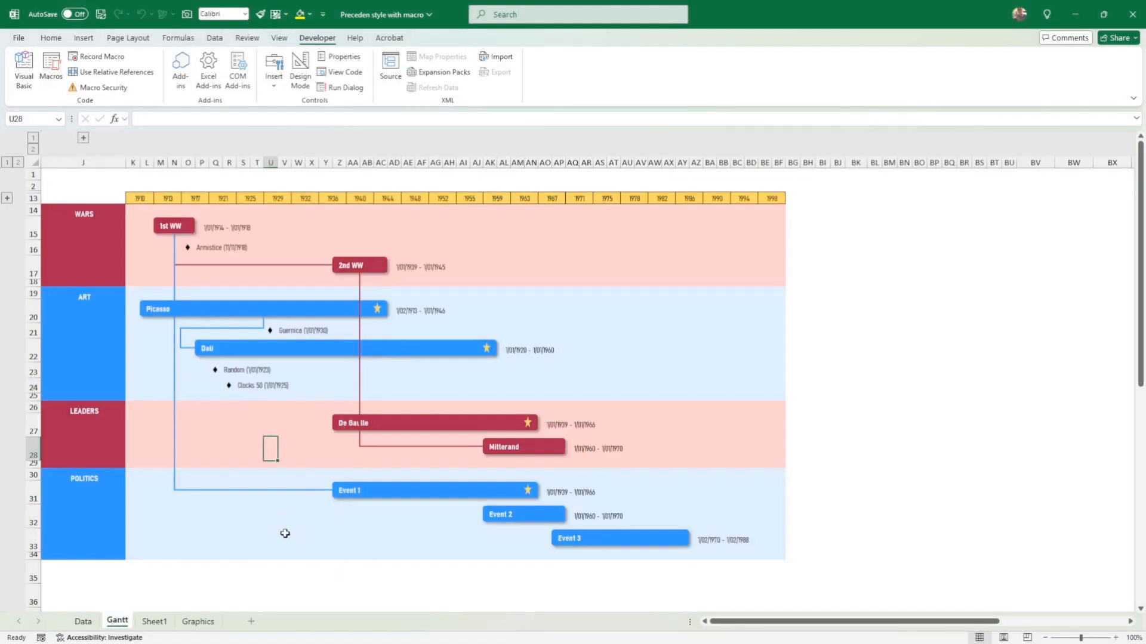